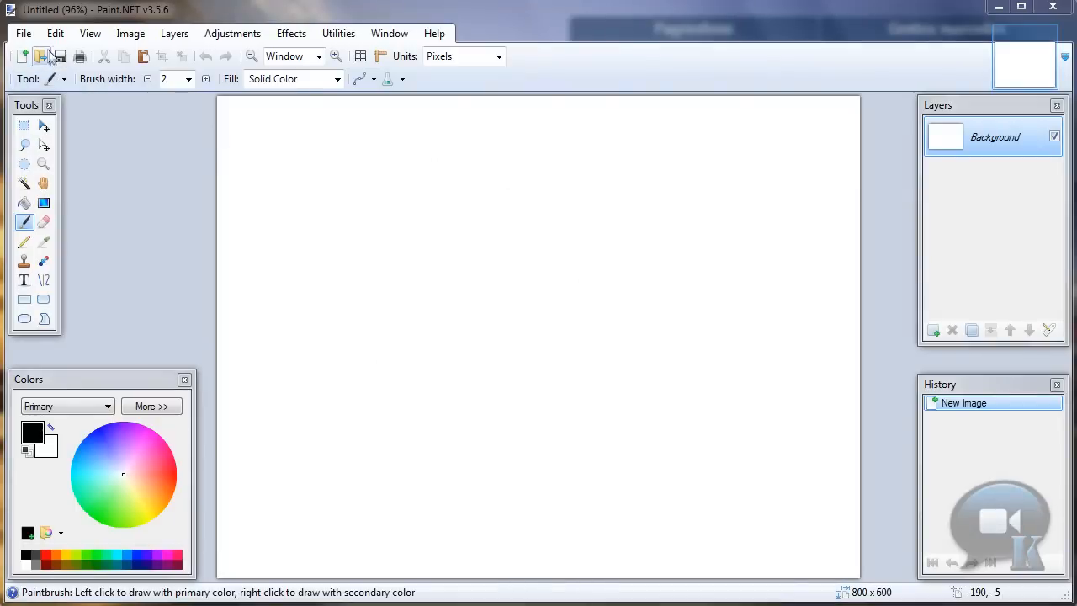
# - Create a new blank image 350 px wide by 19 px tall
pyautogui.click(41, 55)
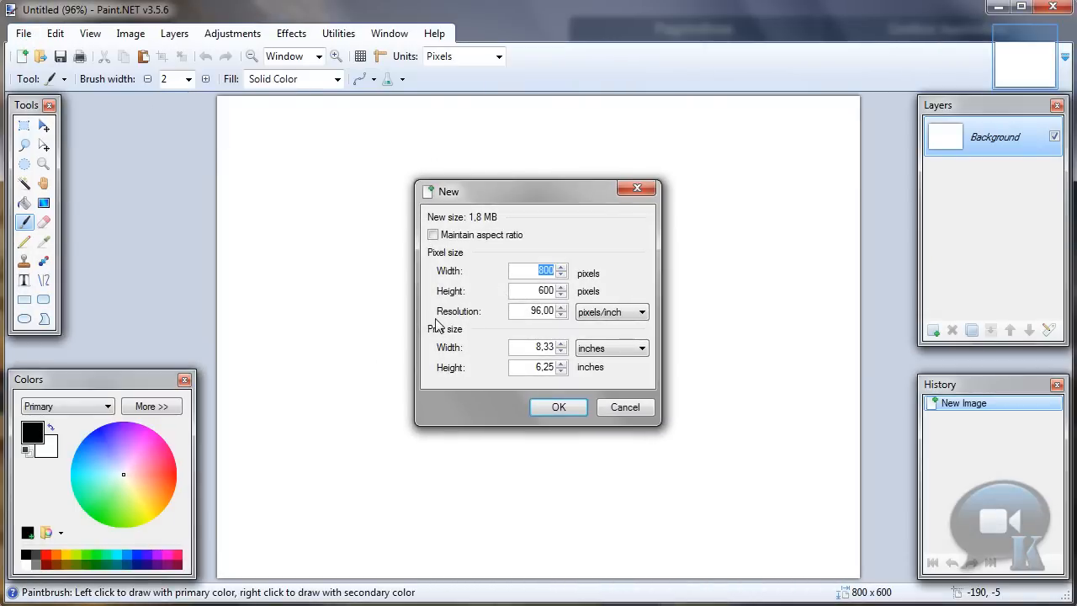
pyautogui.write('350')
pyautogui.click(538, 291)
pyautogui.write('19')
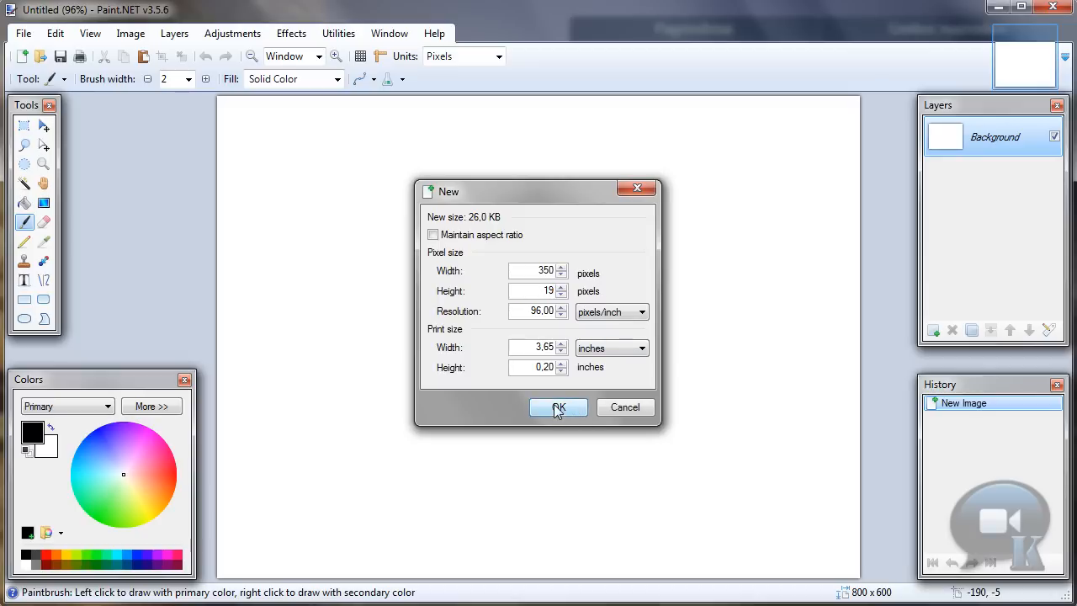
pyautogui.click(558, 407)
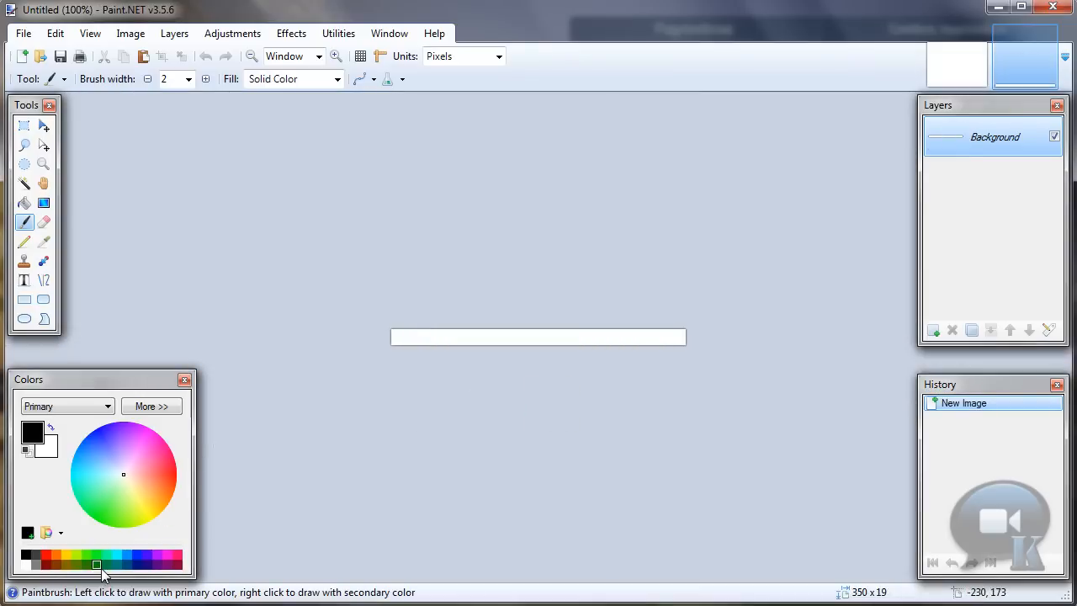
pyautogui.moveTo(143, 536)
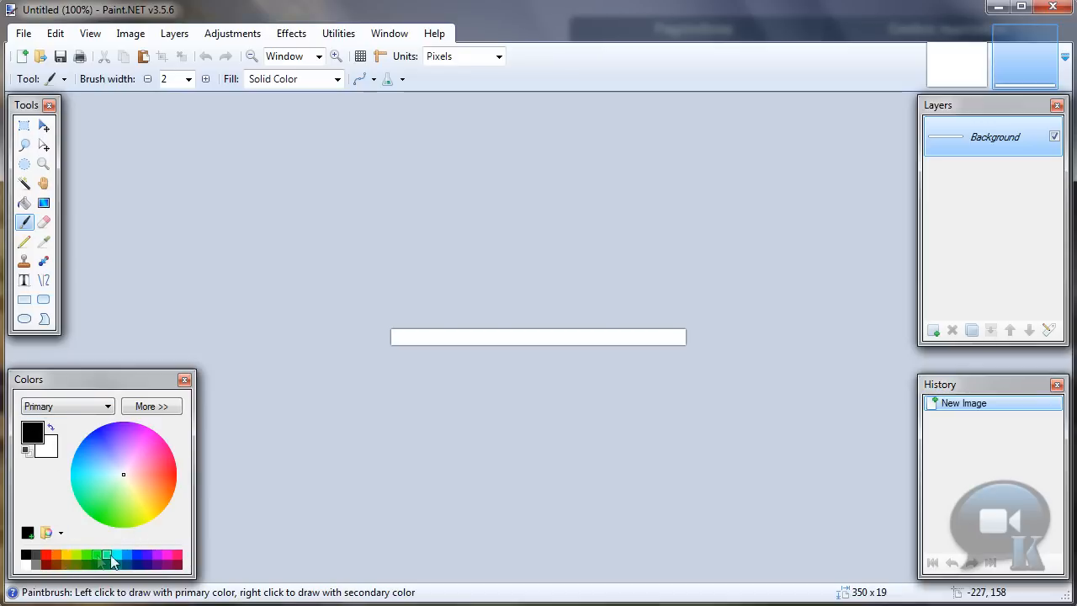
# - Set blue as primary and black as secondary colour for the Gradient tool
pyautogui.click(103, 557)
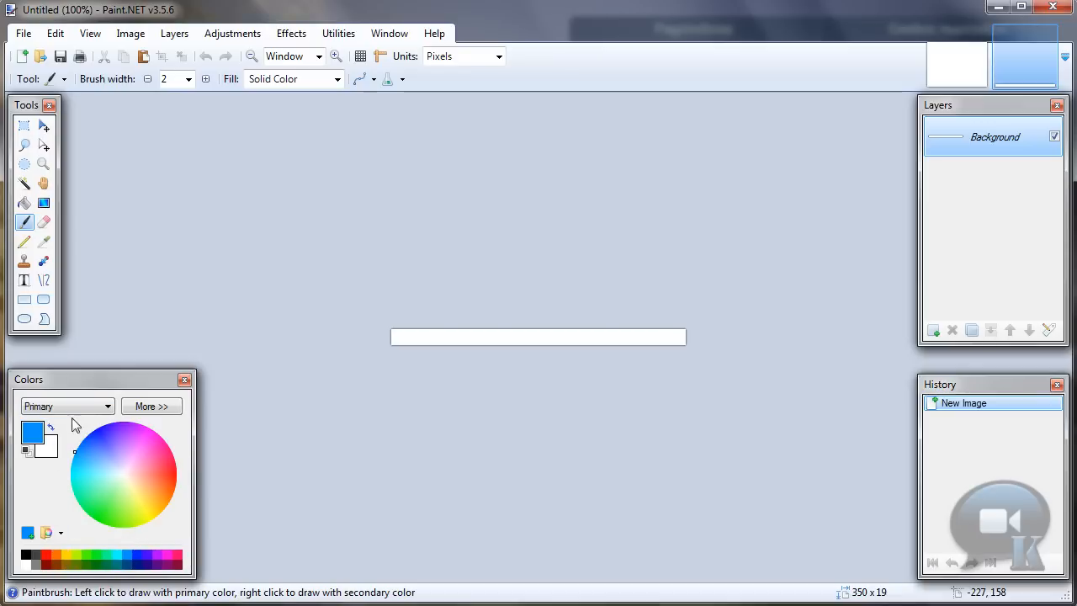
pyautogui.moveTo(80, 554)
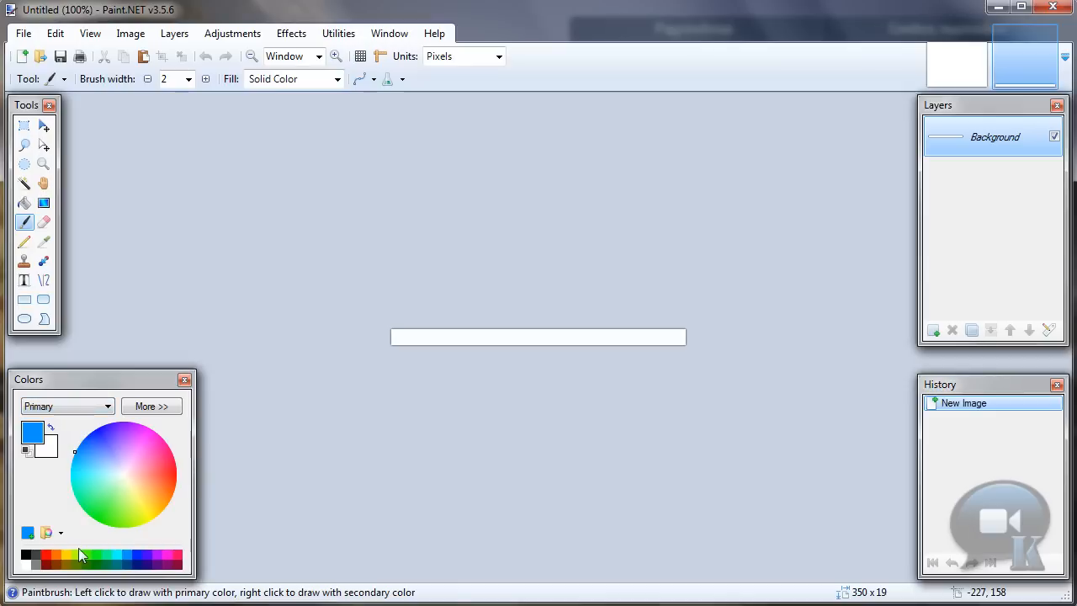
pyautogui.click(27, 557)
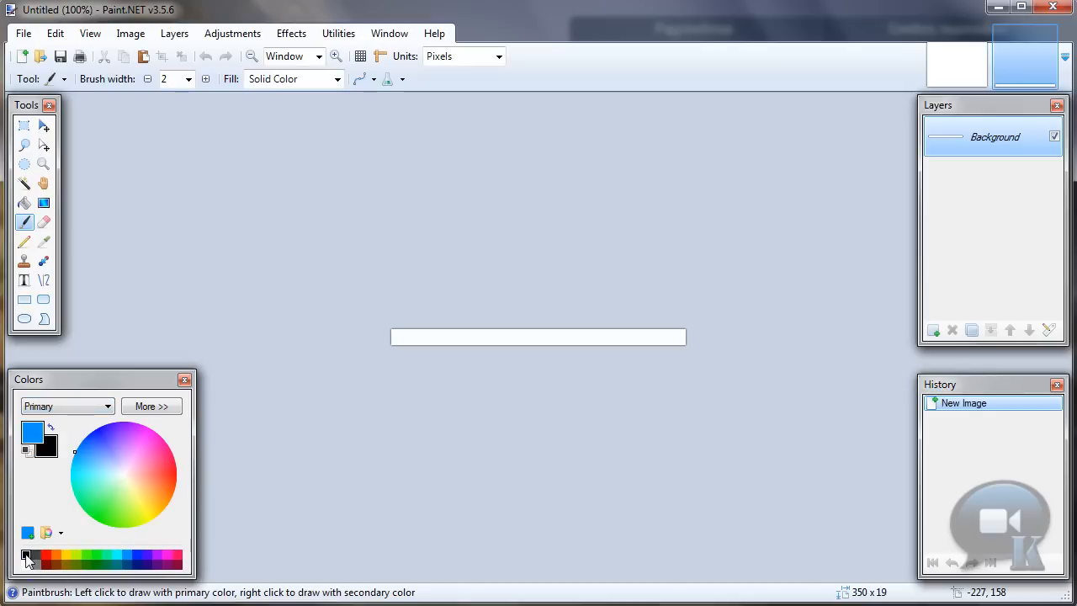
pyautogui.moveTo(44, 204)
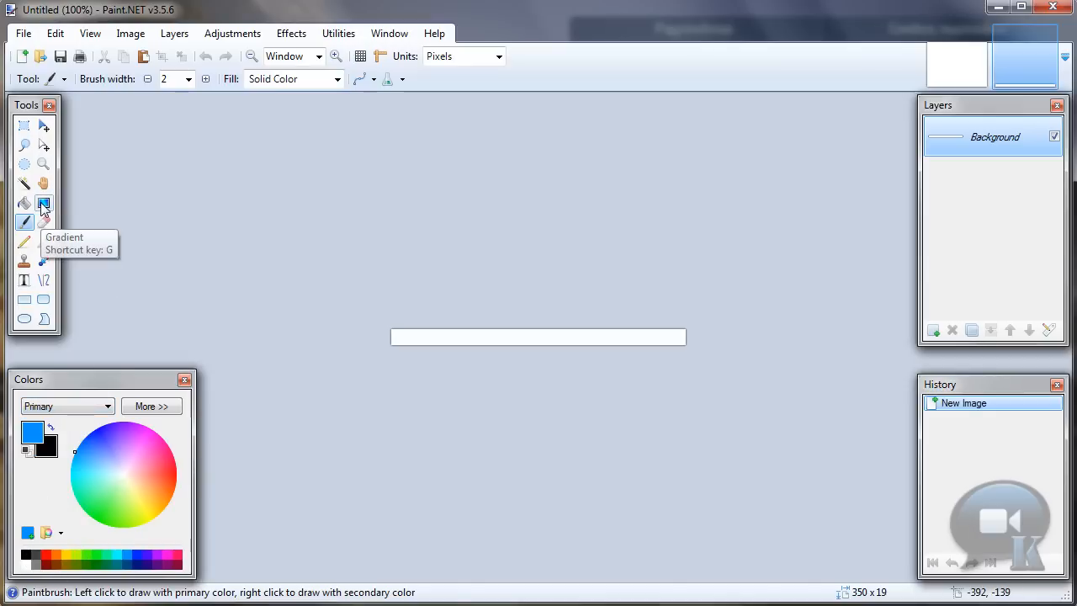
pyautogui.click(43, 203)
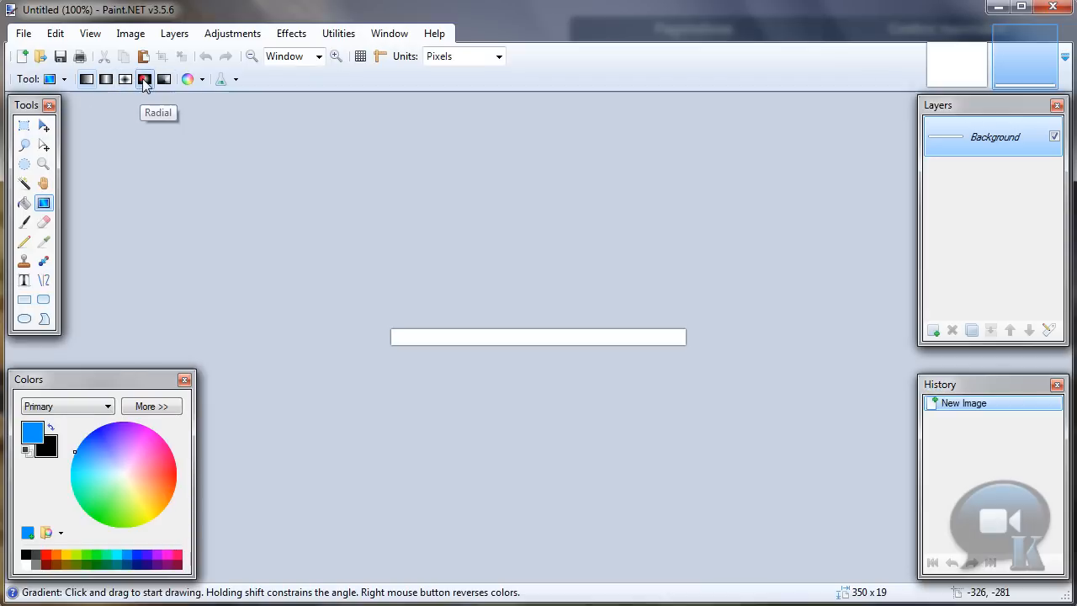
# - Draw a radial yellow-to-dark-blue gradient with its glow shifted toward the left
pyautogui.click(144, 79)
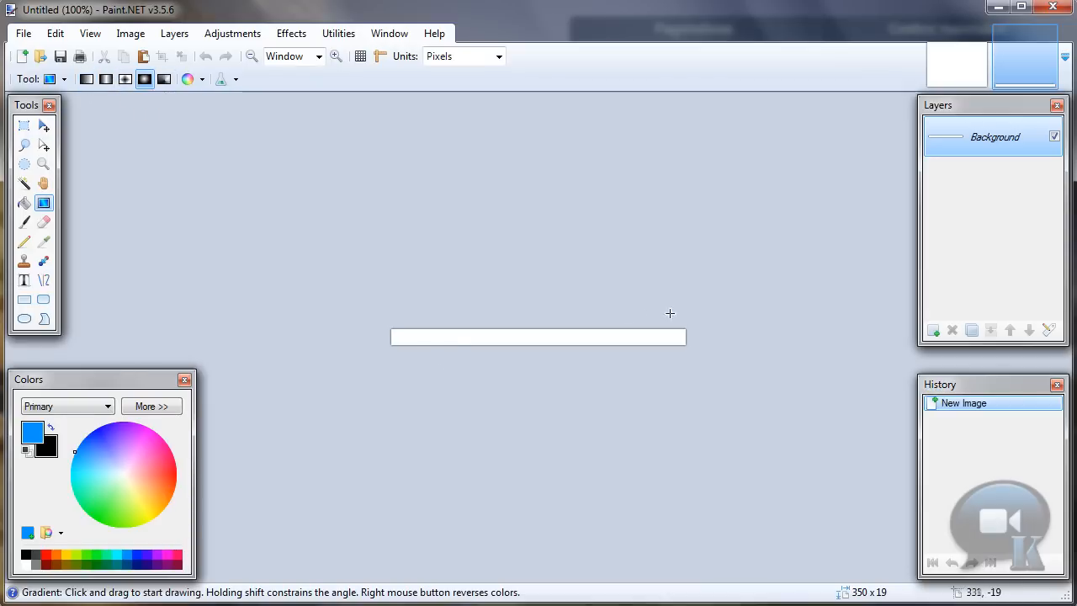
pyautogui.moveTo(448, 337); pyautogui.dragTo(572, 343)
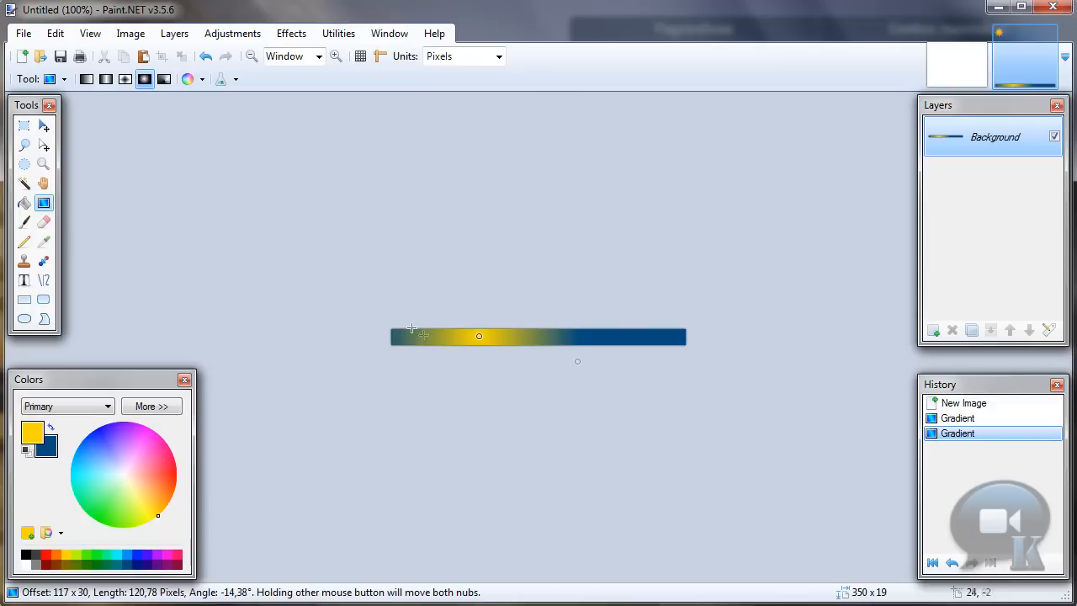
pyautogui.moveTo(479, 337); pyautogui.dragTo(450, 338)
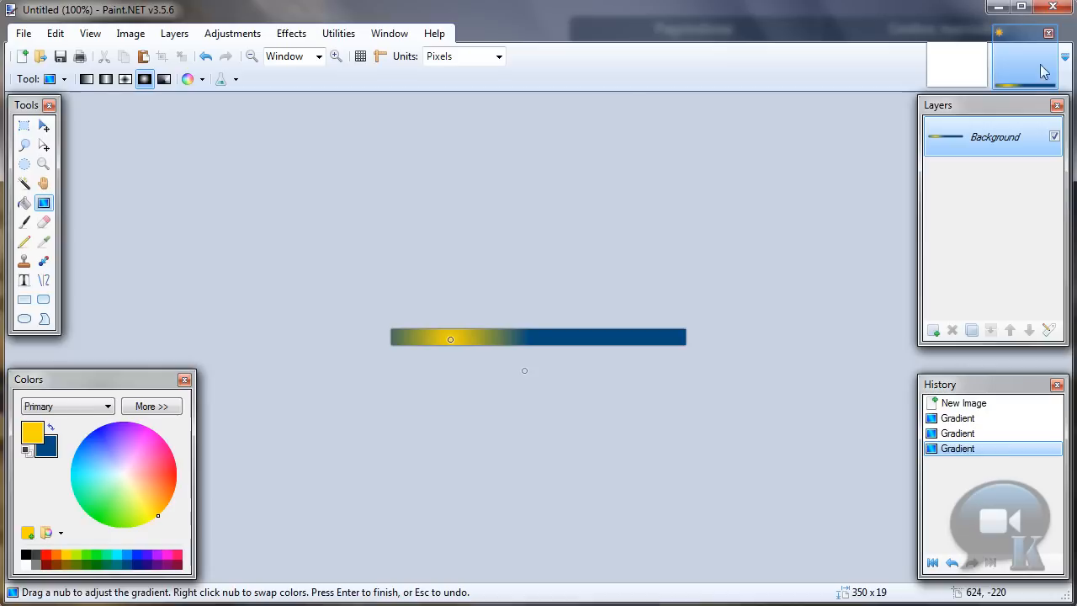
pyautogui.click(933, 329)
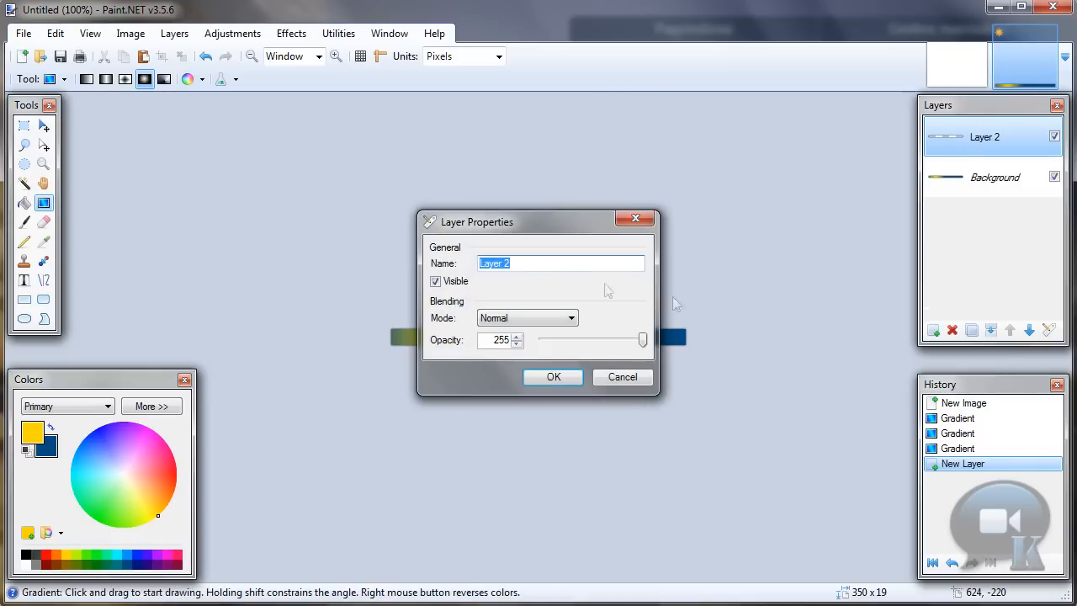
pyautogui.moveTo(727, 317)
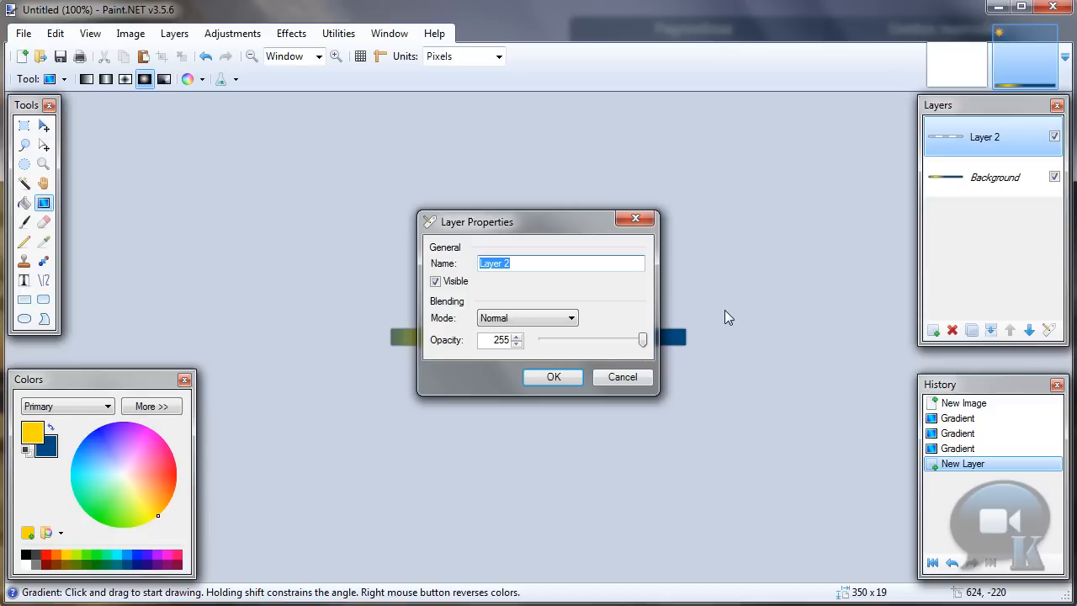
# - Name the new layer 'text' and make white the primary colour
pyautogui.write('text')
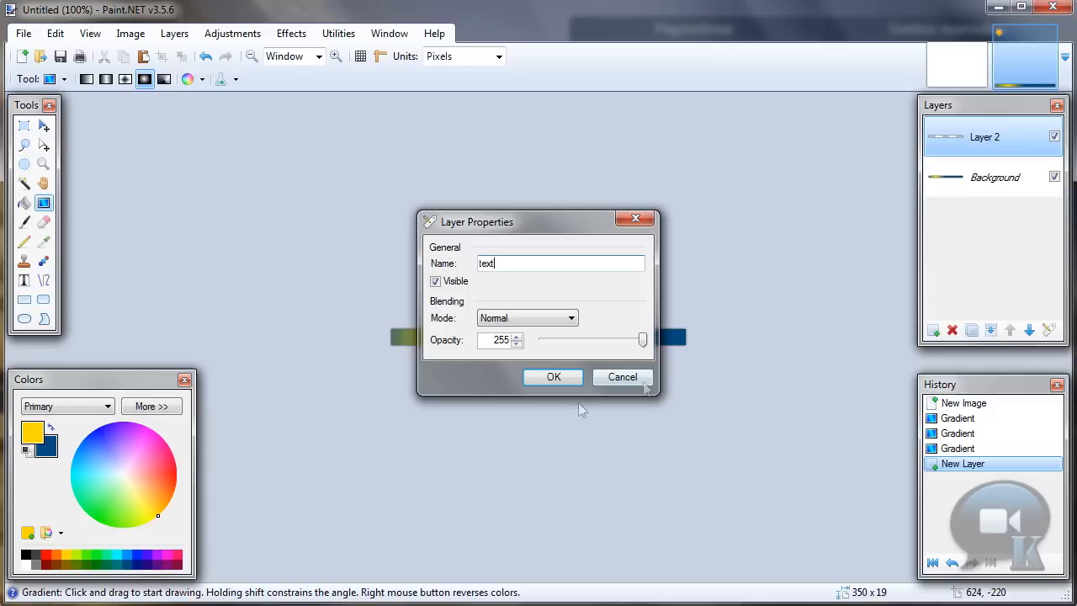
pyautogui.click(552, 376)
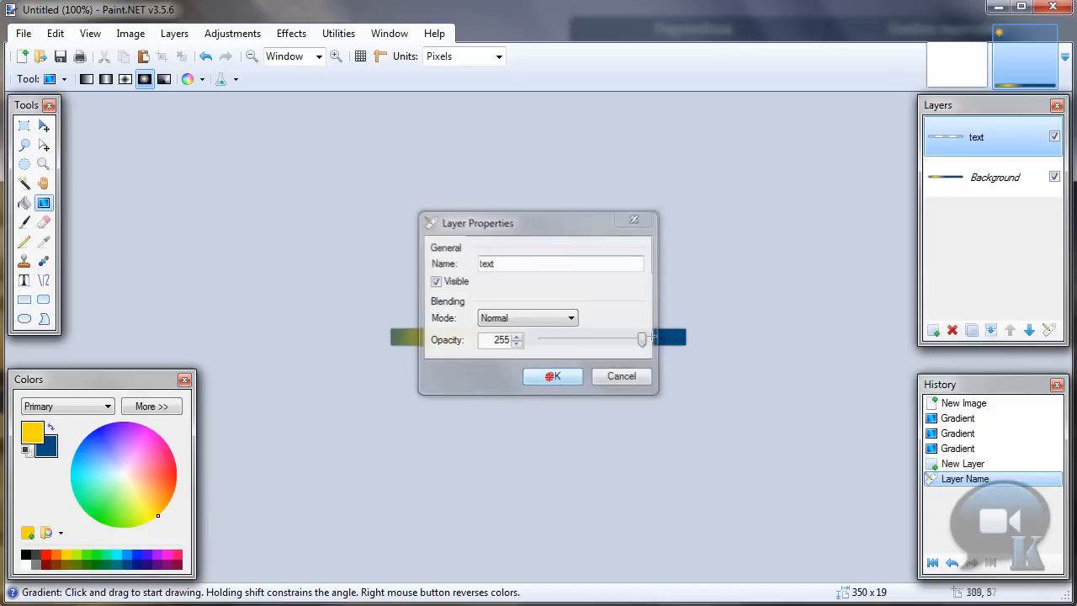
pyautogui.click(552, 376)
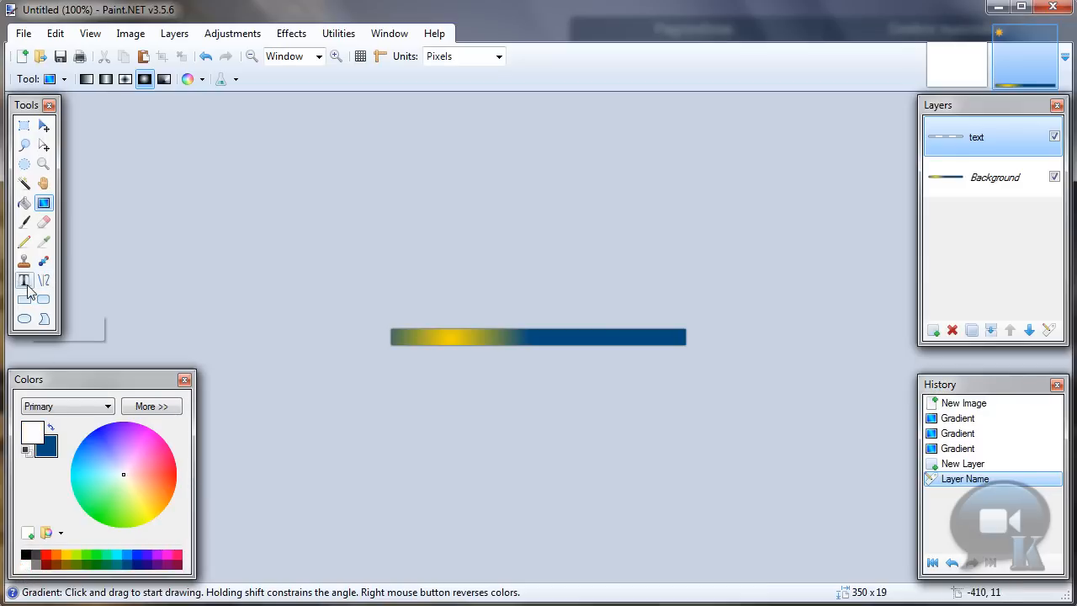
# - Set the Text tool to Arial, size 8, with antialiasing disabled
pyautogui.click(24, 280)
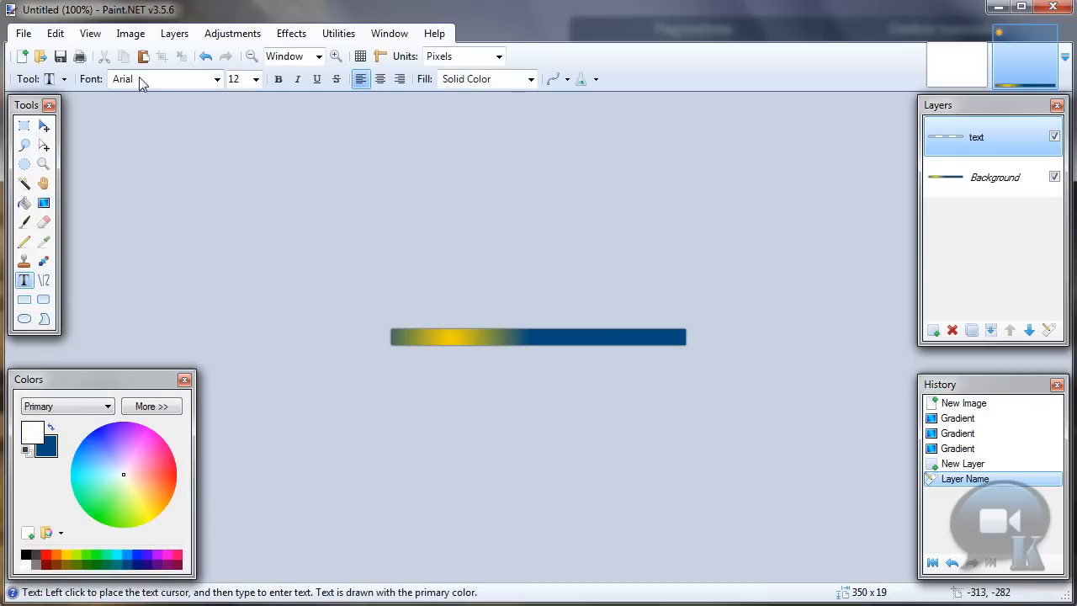
pyautogui.click(238, 78)
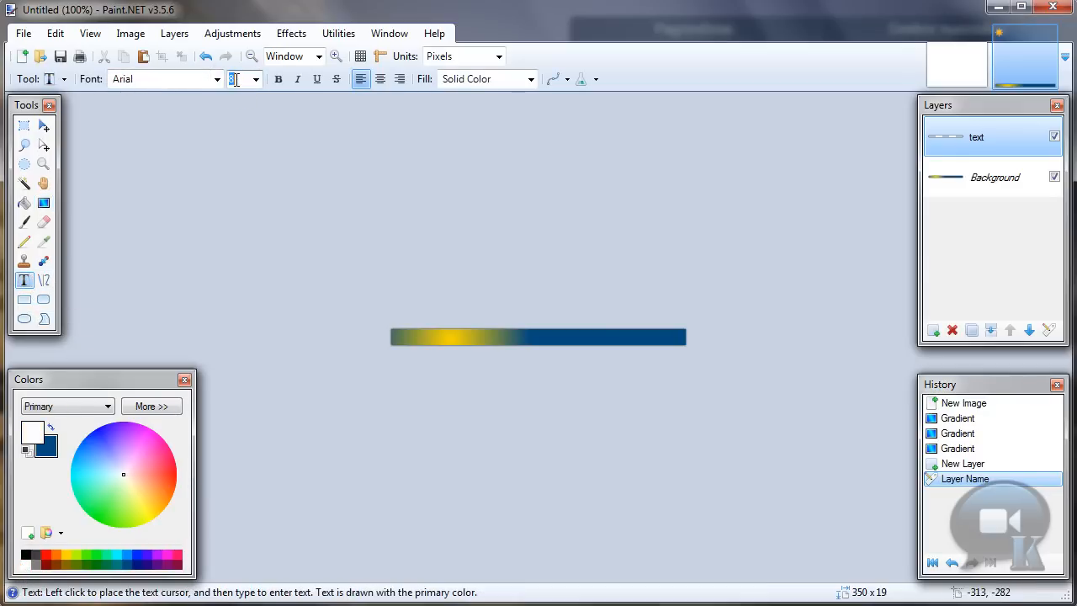
pyautogui.click(558, 78)
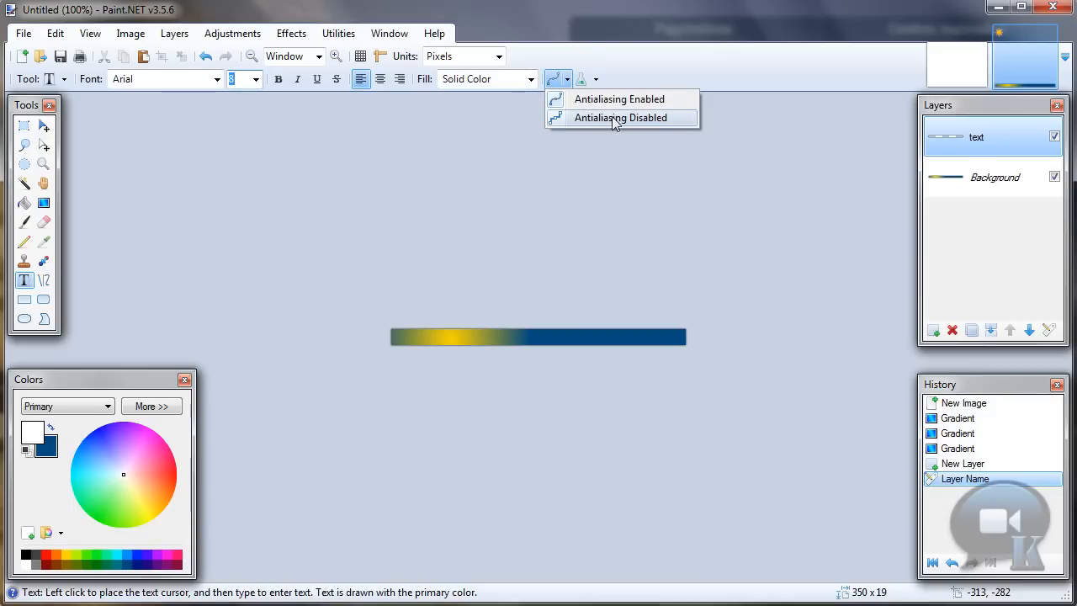
pyautogui.click(620, 117)
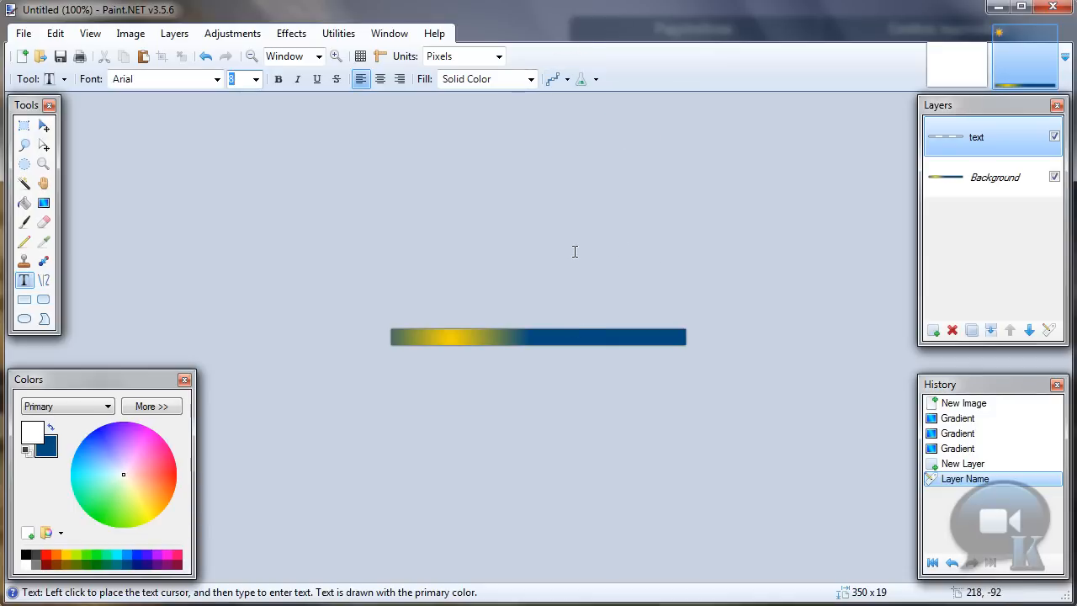
pyautogui.moveTo(568, 255)
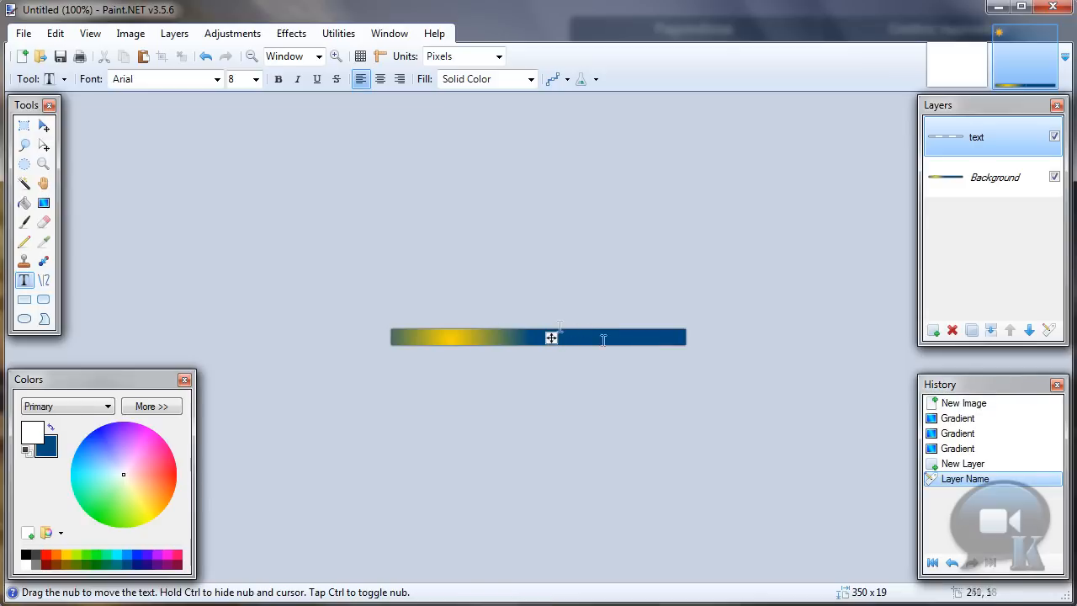
pyautogui.moveTo(603, 309)
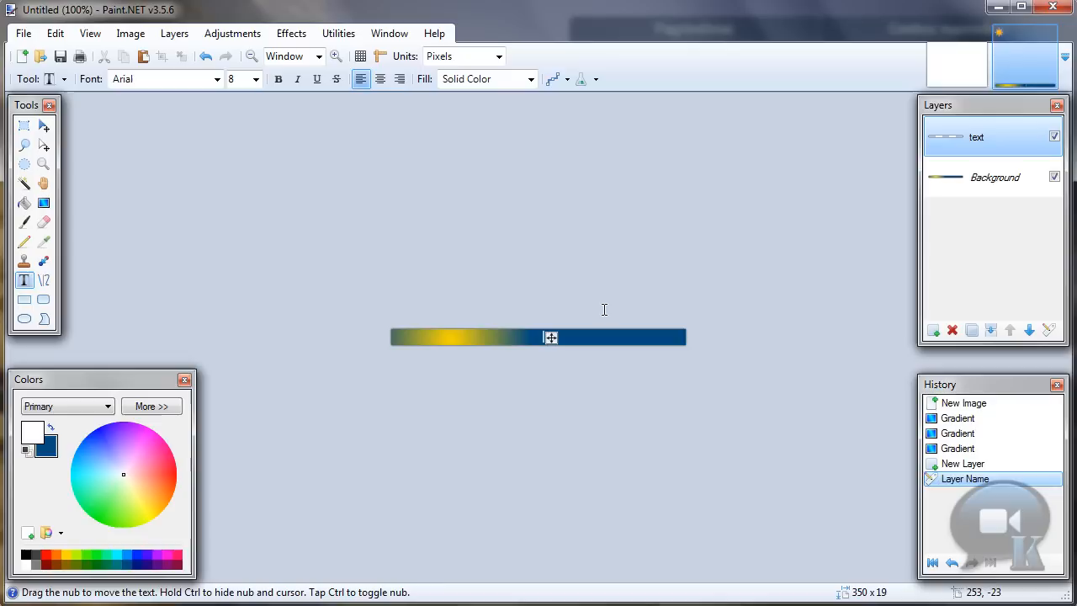
# - Write 'I'm awesome!' in white on the dark blue right side of the bar
pyautogui.write("I'm a")
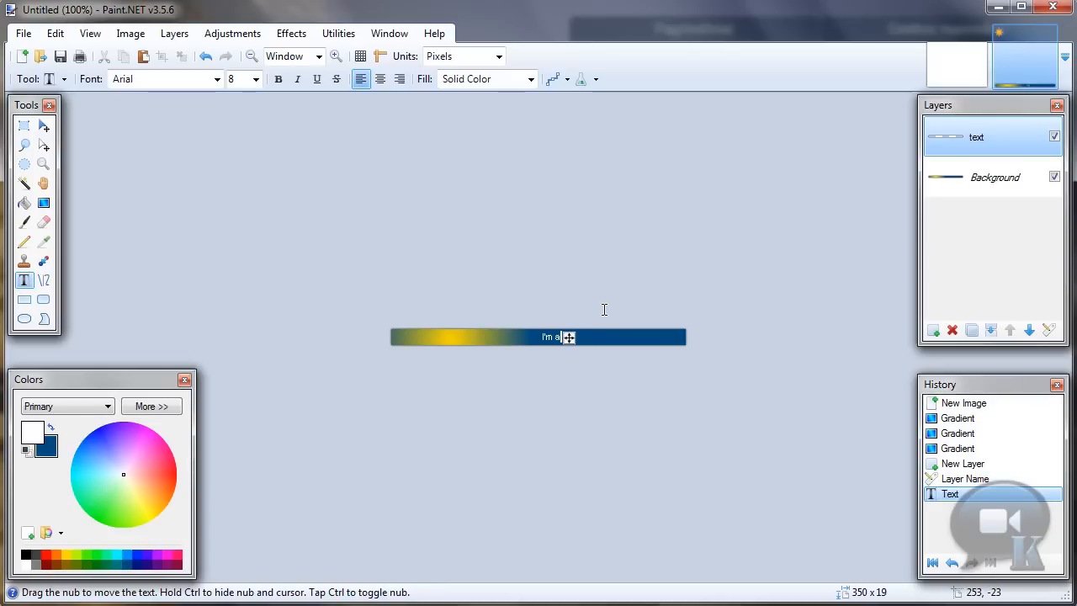
pyautogui.write('wesome!')
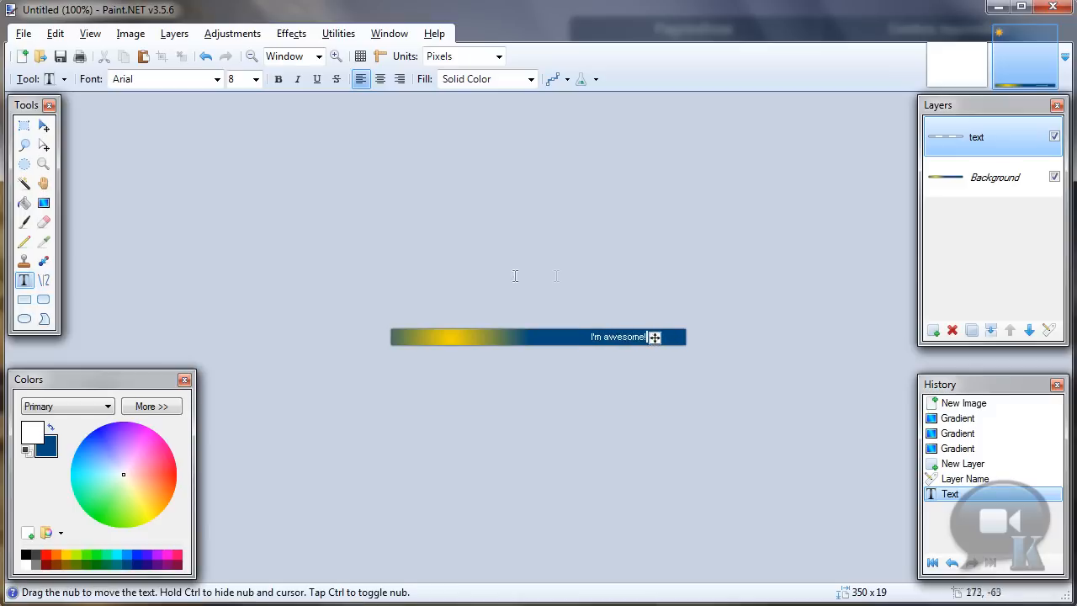
pyautogui.moveTo(291, 33)
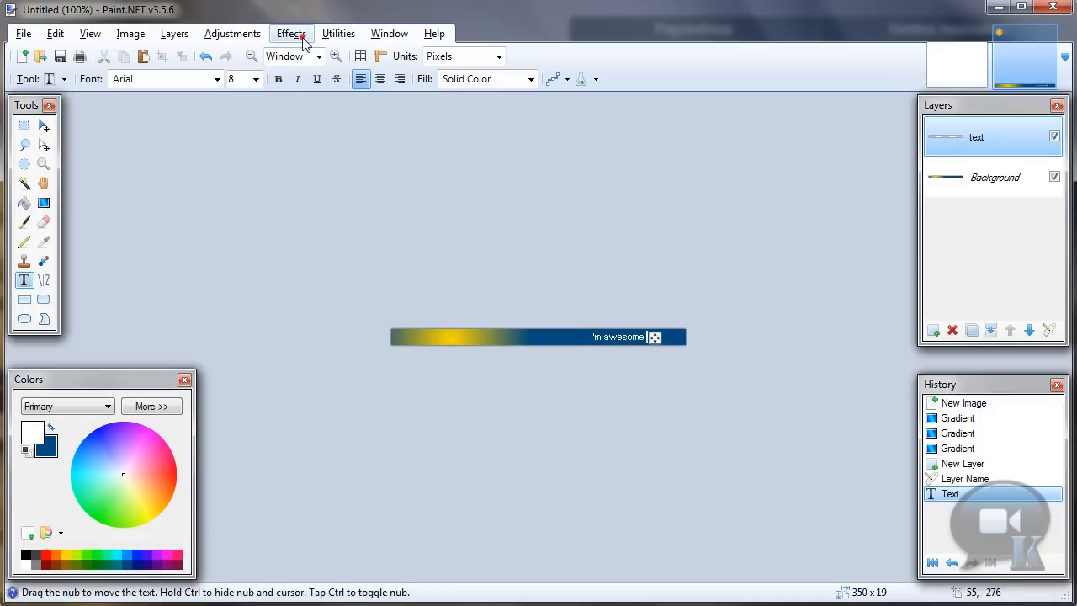
# - Apply Outline Object with width 1 in black to the text layer
pyautogui.click(291, 33)
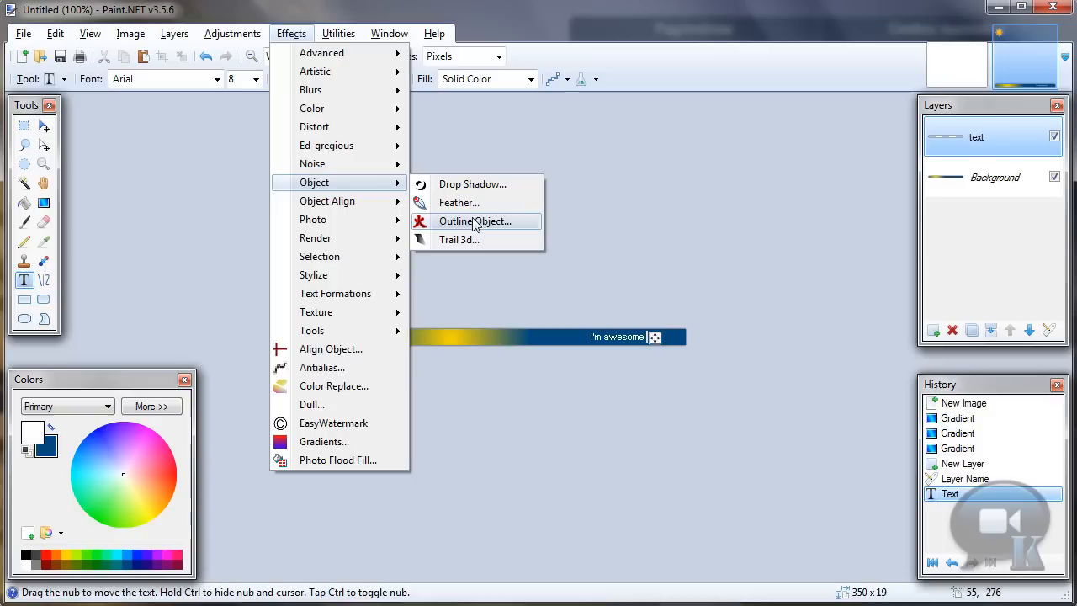
pyautogui.click(475, 220)
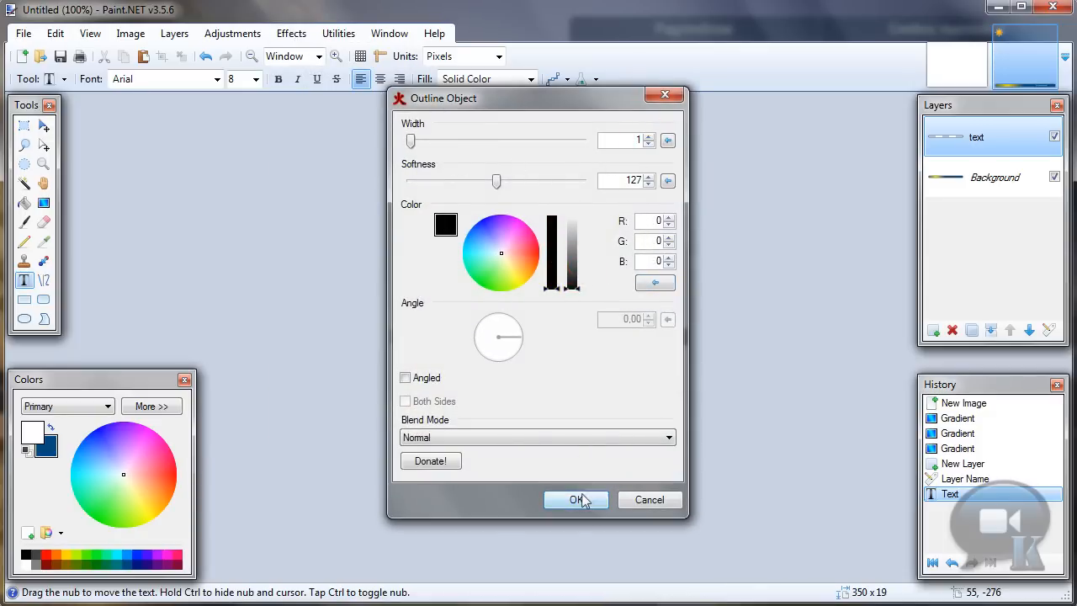
pyautogui.click(575, 499)
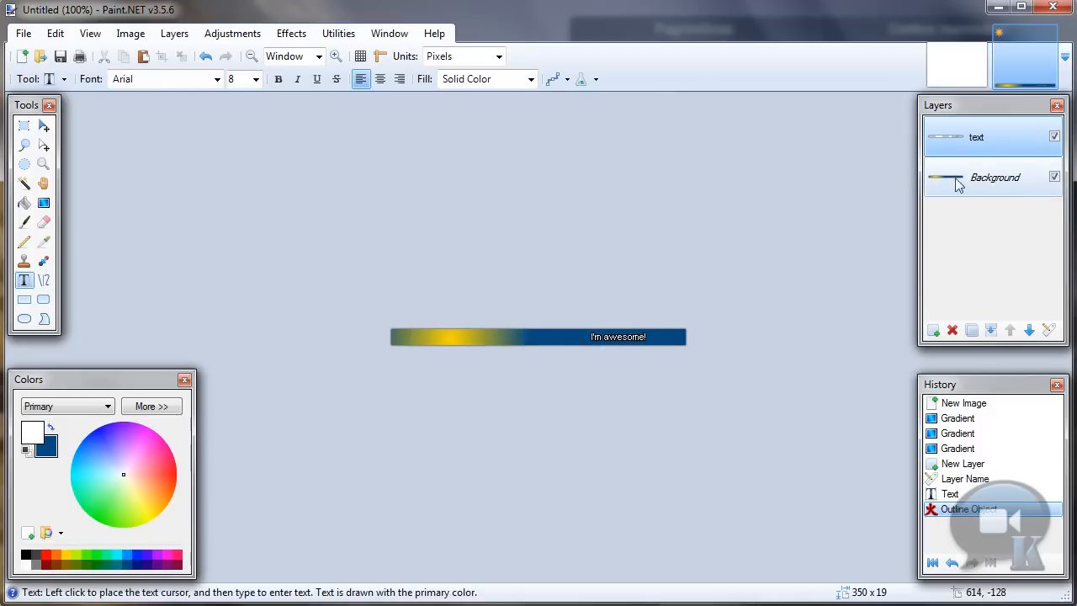
# - Select the Background layer and bring up the Effects menu for it
pyautogui.click(992, 177)
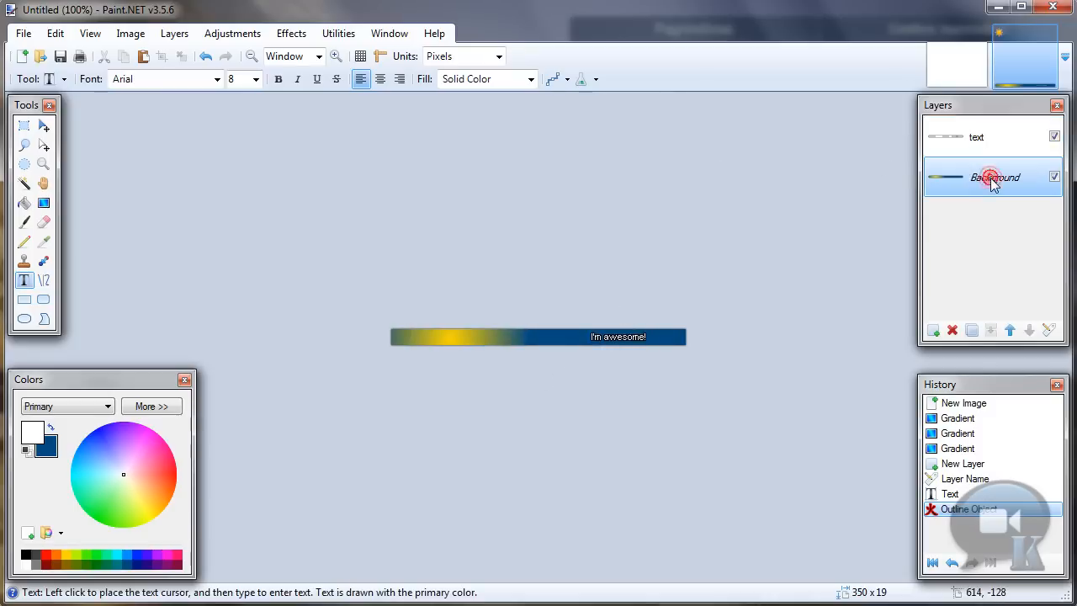
pyautogui.click(291, 33)
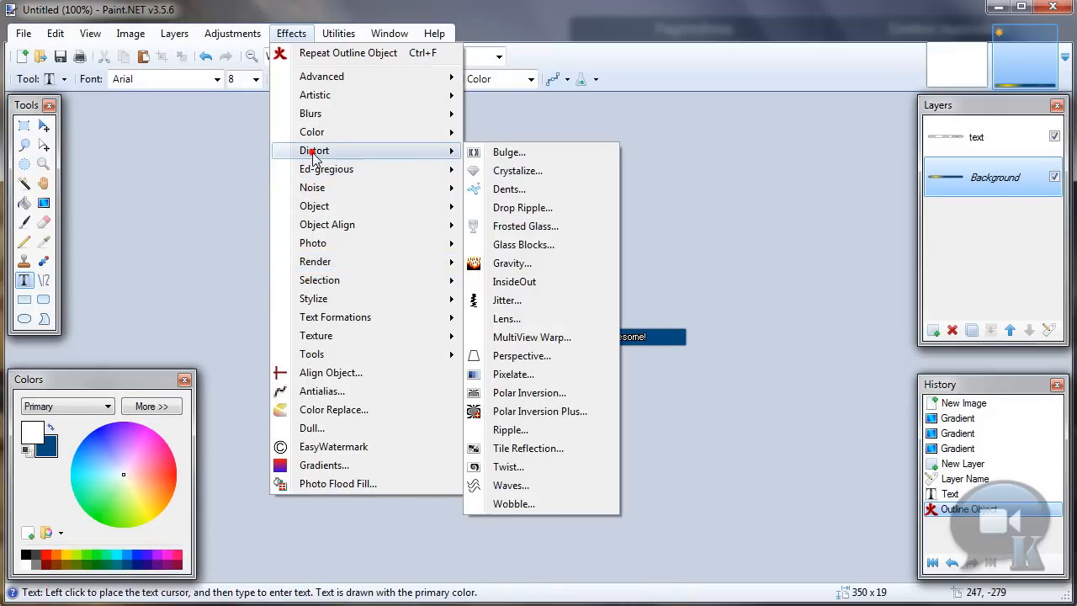
pyautogui.moveTo(509, 189)
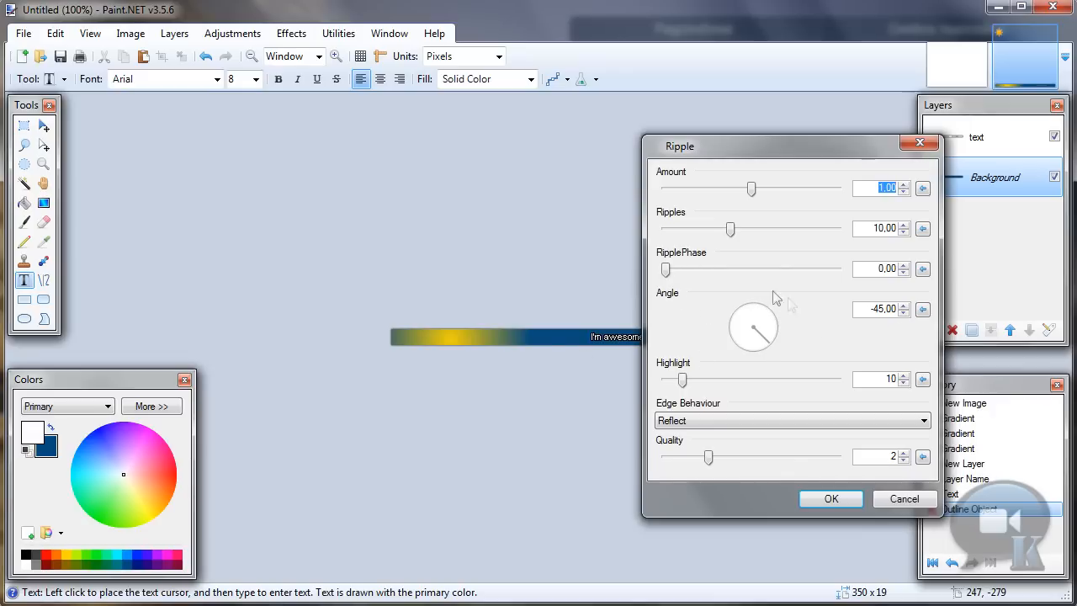
# - Apply a Ripple at 45 degrees with about 2.65 ripples to the background
pyautogui.click(879, 309)
pyautogui.write('45')
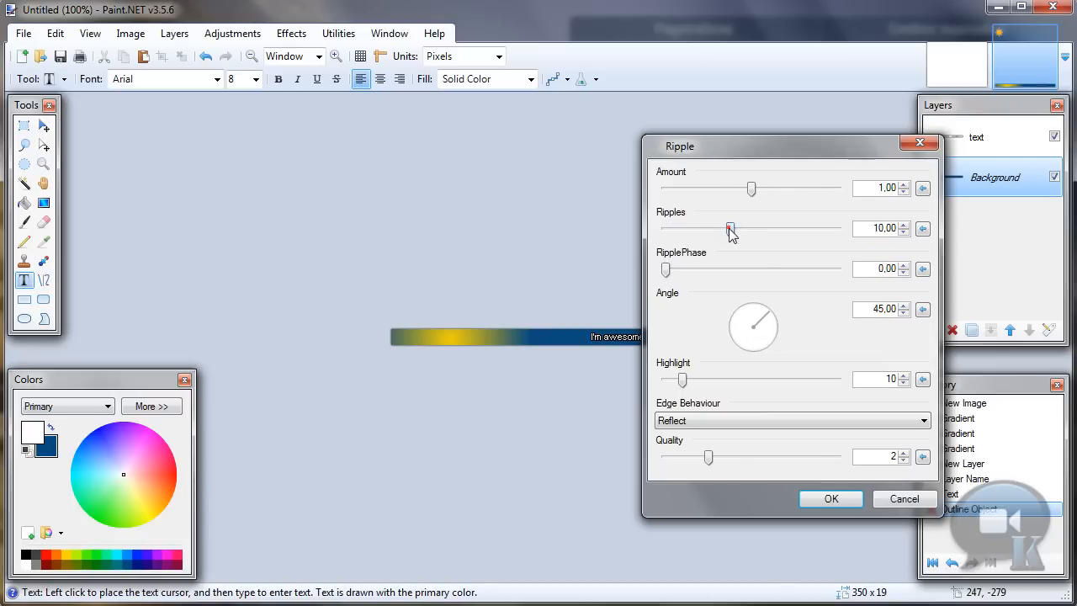
pyautogui.moveTo(730, 229); pyautogui.dragTo(677, 229)
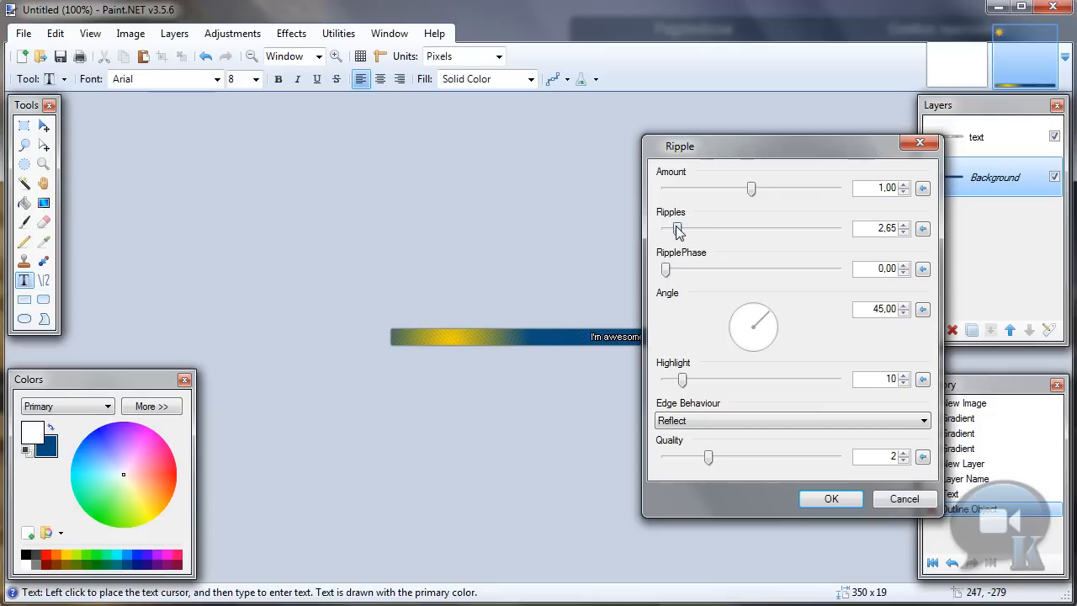
pyautogui.moveTo(674, 229); pyautogui.dragTo(680, 229)
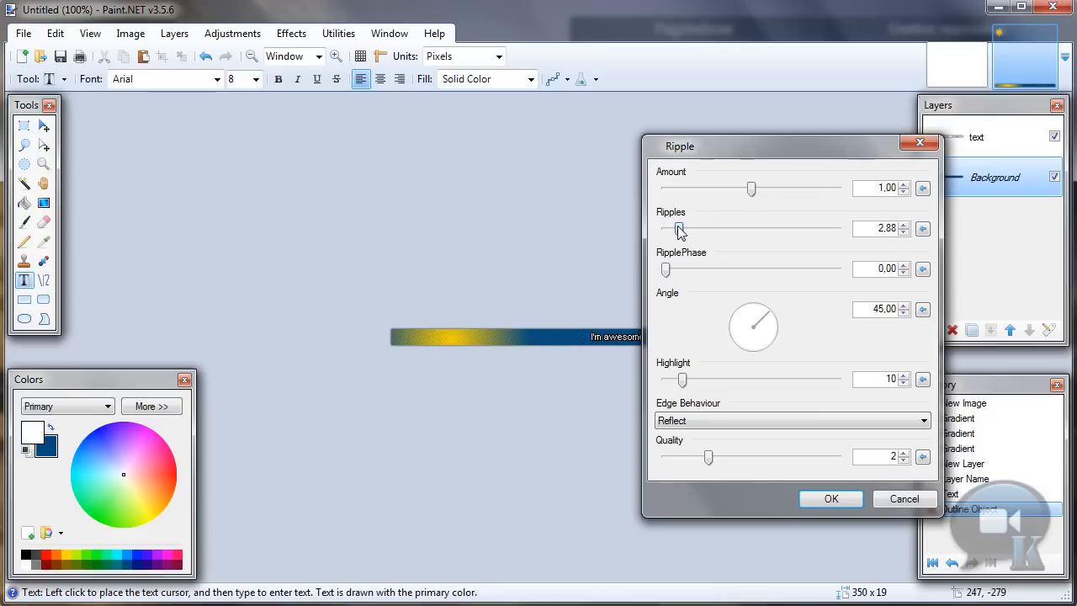
pyautogui.click(905, 224)
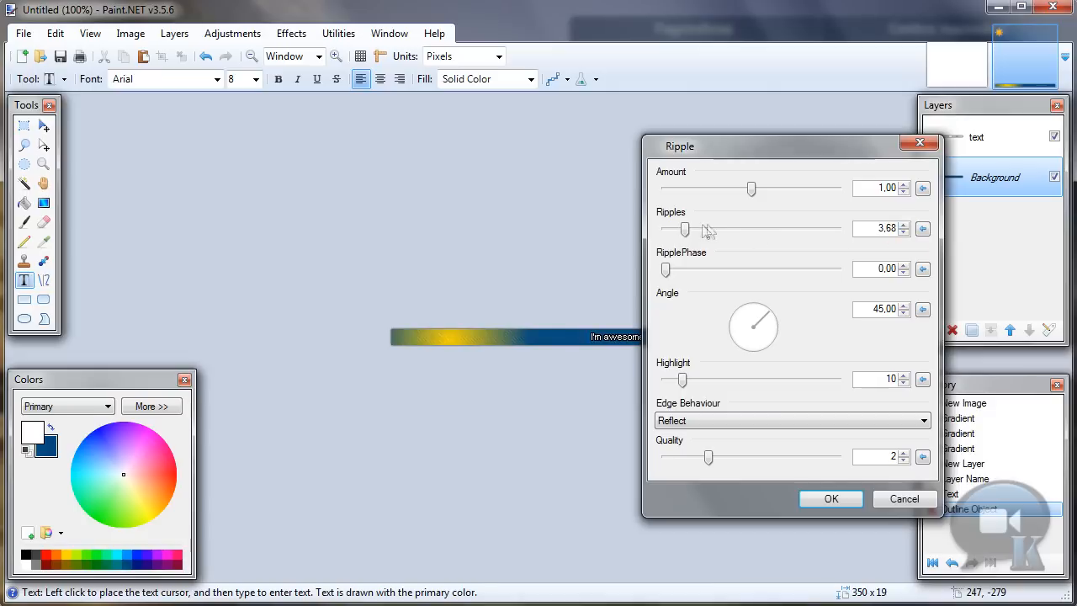
pyautogui.moveTo(685, 229); pyautogui.dragTo(673, 229)
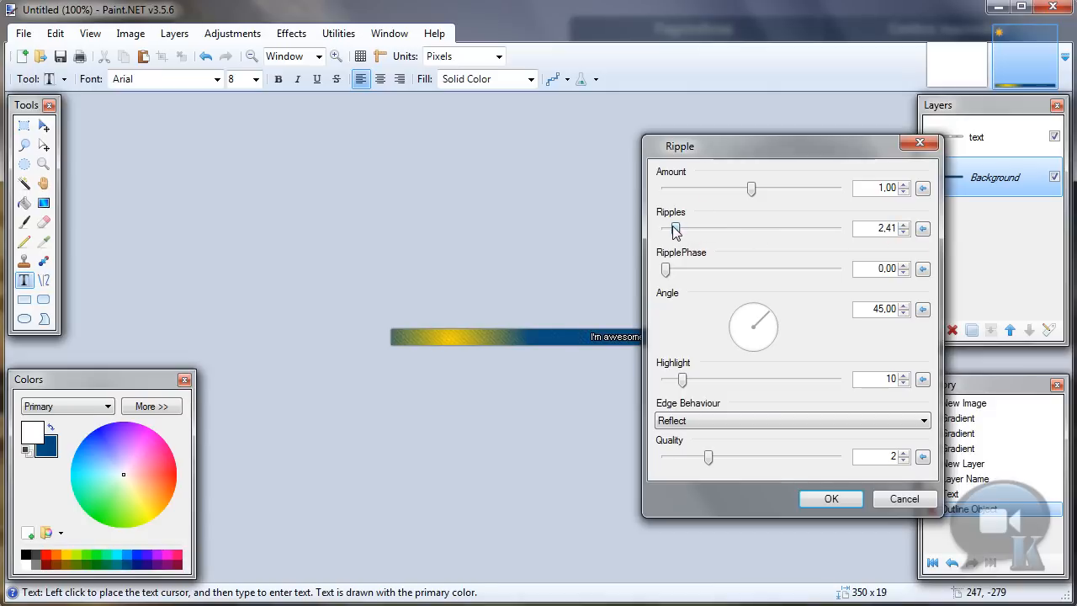
pyautogui.moveTo(674, 229); pyautogui.dragTo(678, 229)
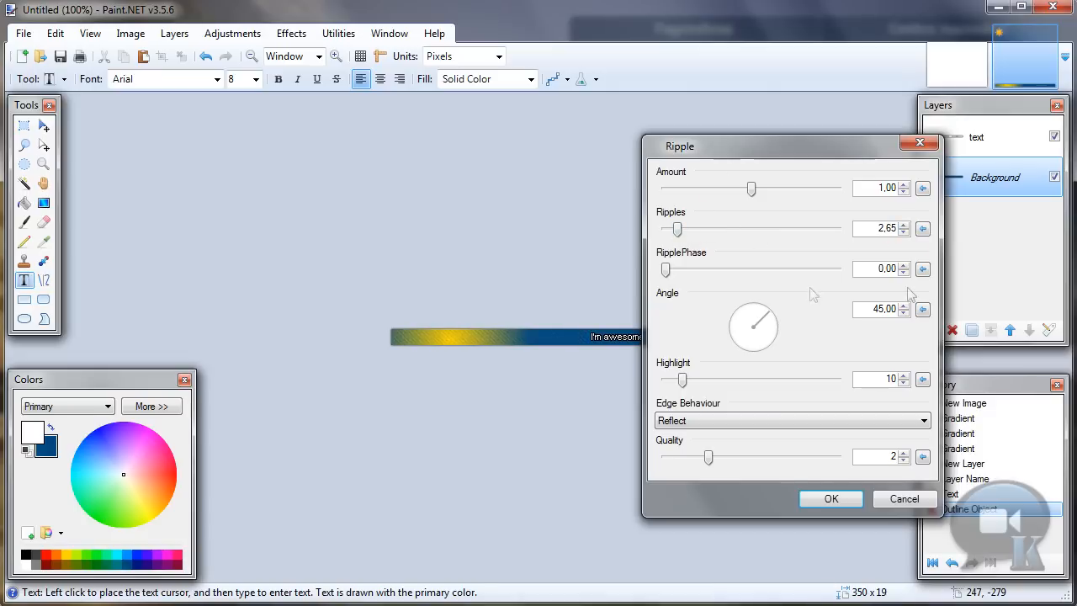
pyautogui.click(831, 498)
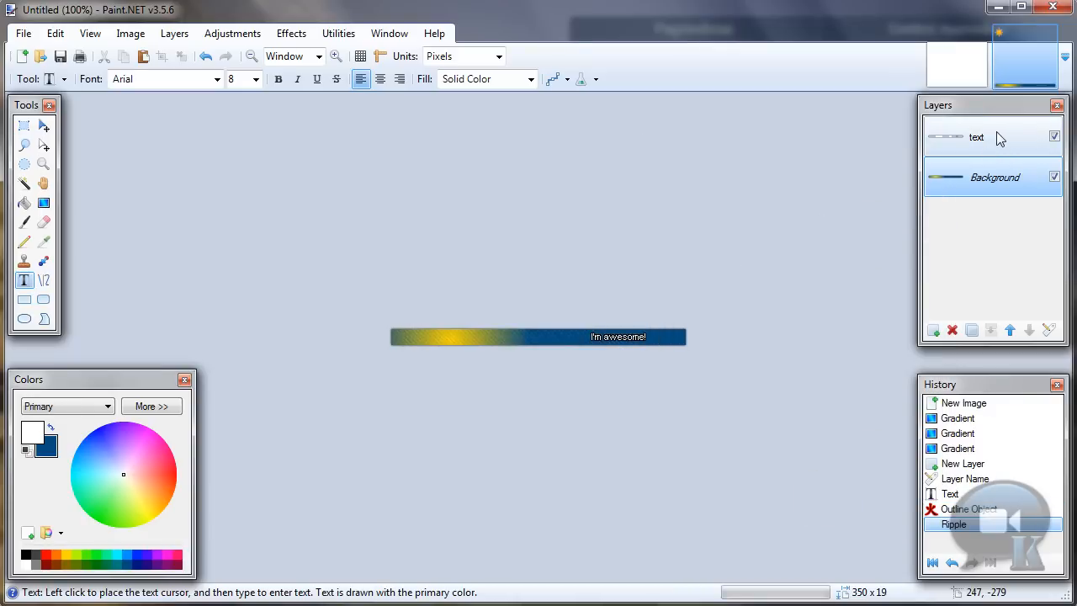
# - Add a new top layer and name it 'icon'
pyautogui.click(933, 329)
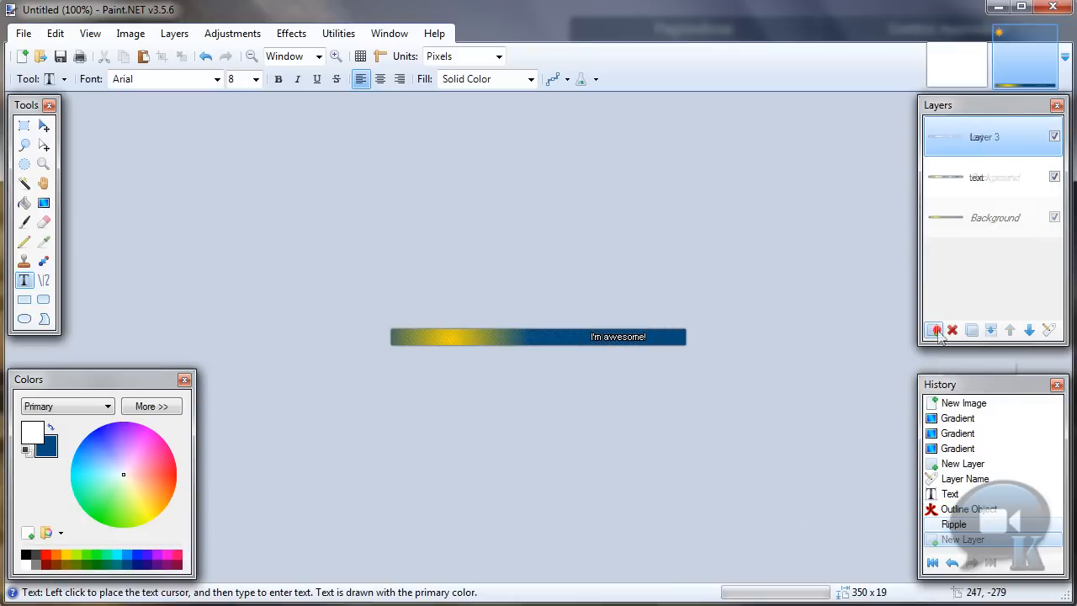
pyautogui.click(934, 330)
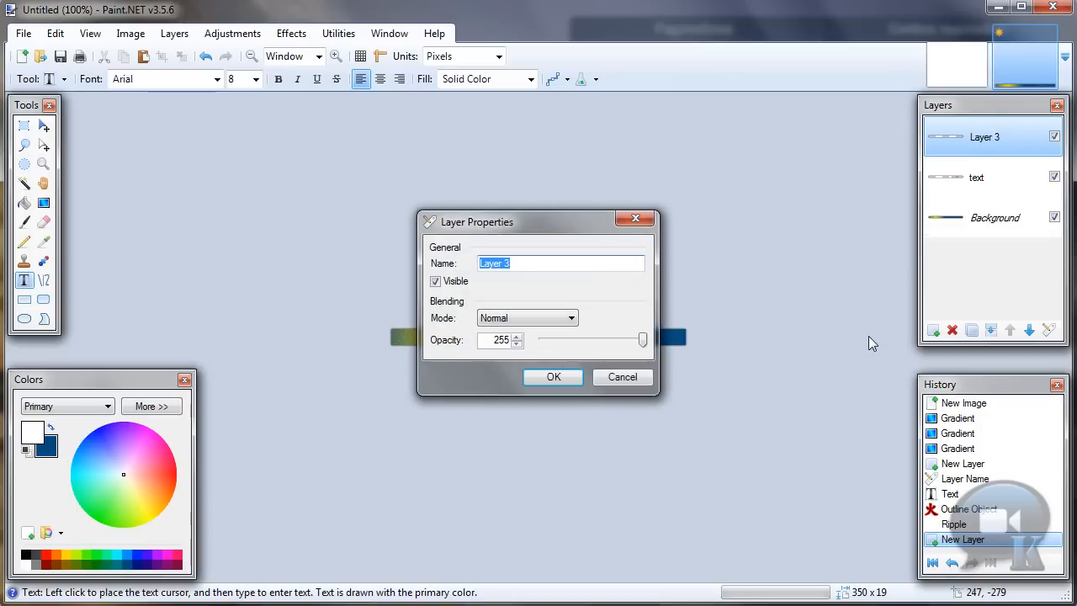
pyautogui.write('icon')
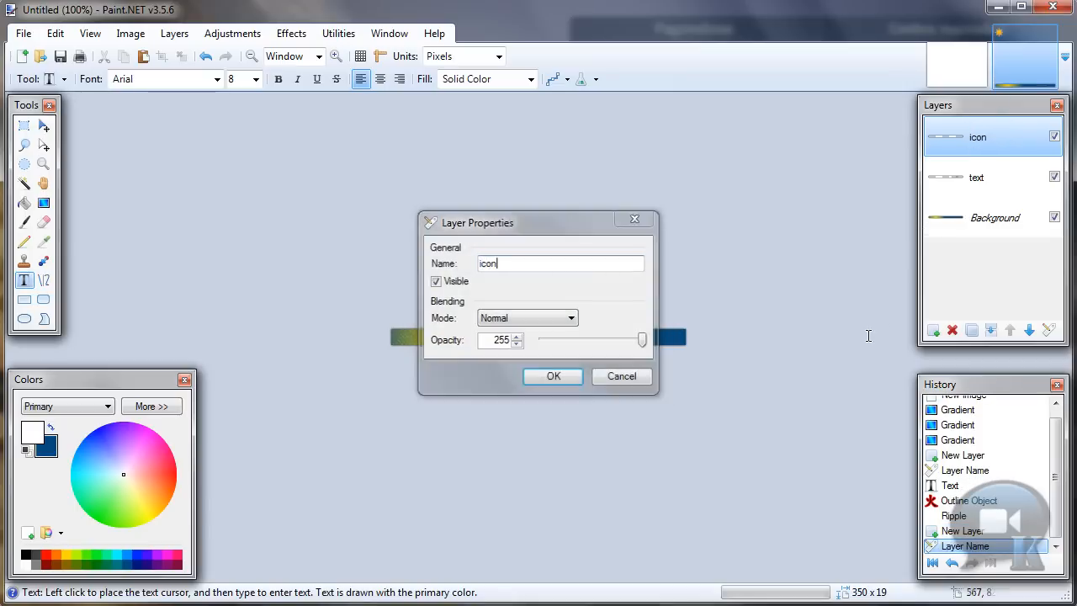
pyautogui.click(552, 376)
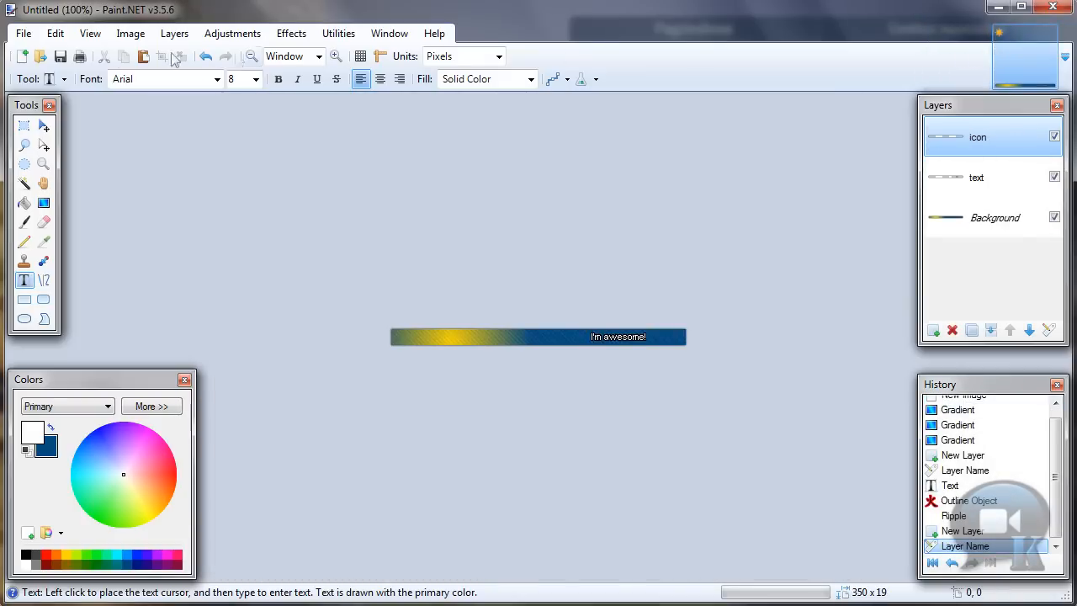
# - Open the YouTube icon PNG and select the whole image for copying
pyautogui.click(24, 33)
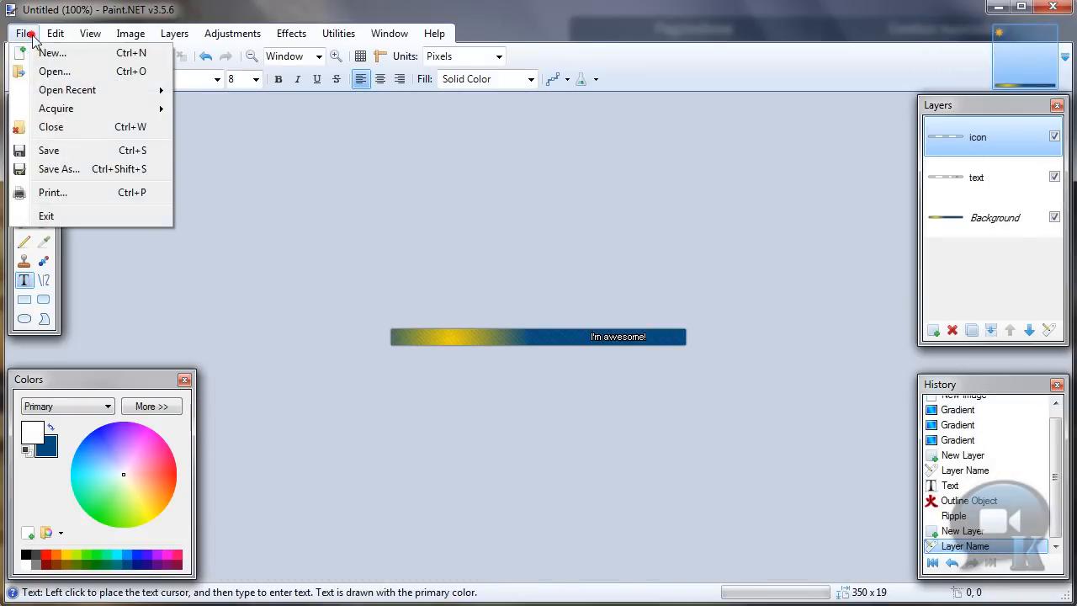
pyautogui.click(54, 71)
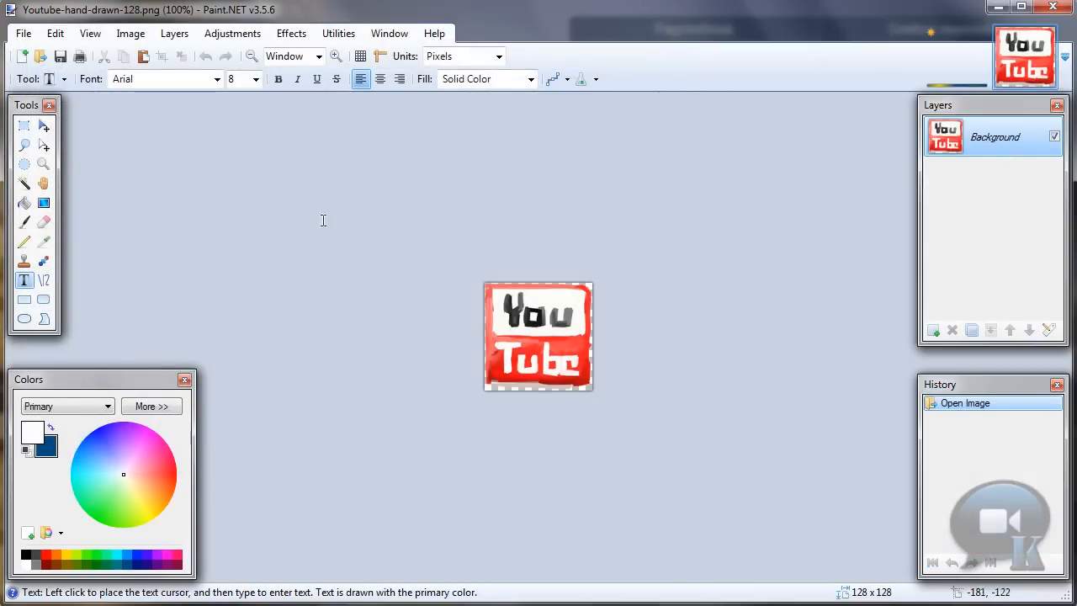
pyautogui.click(55, 33)
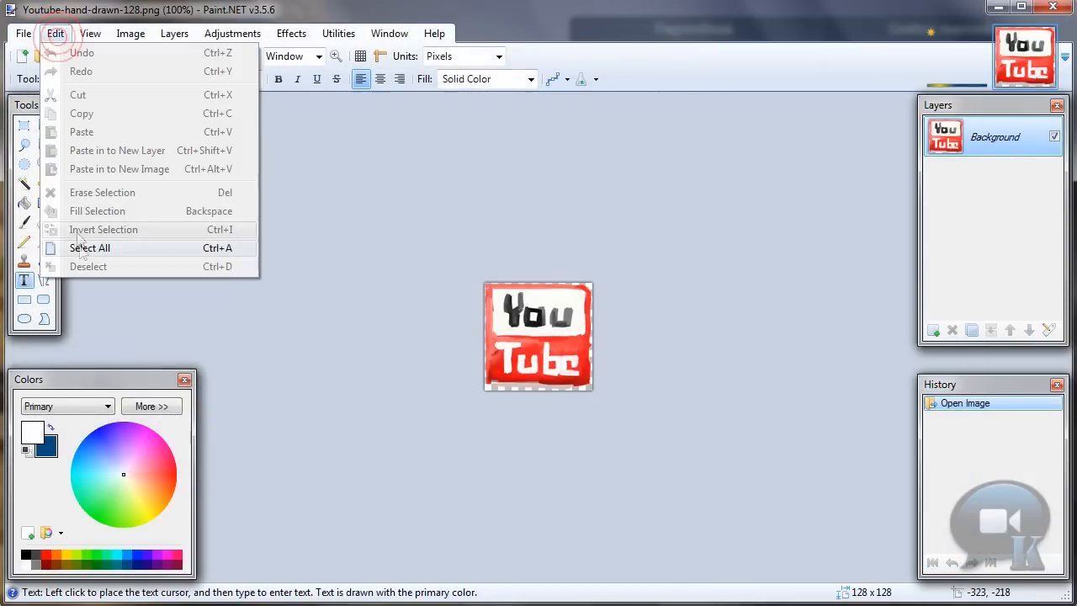
pyautogui.click(89, 247)
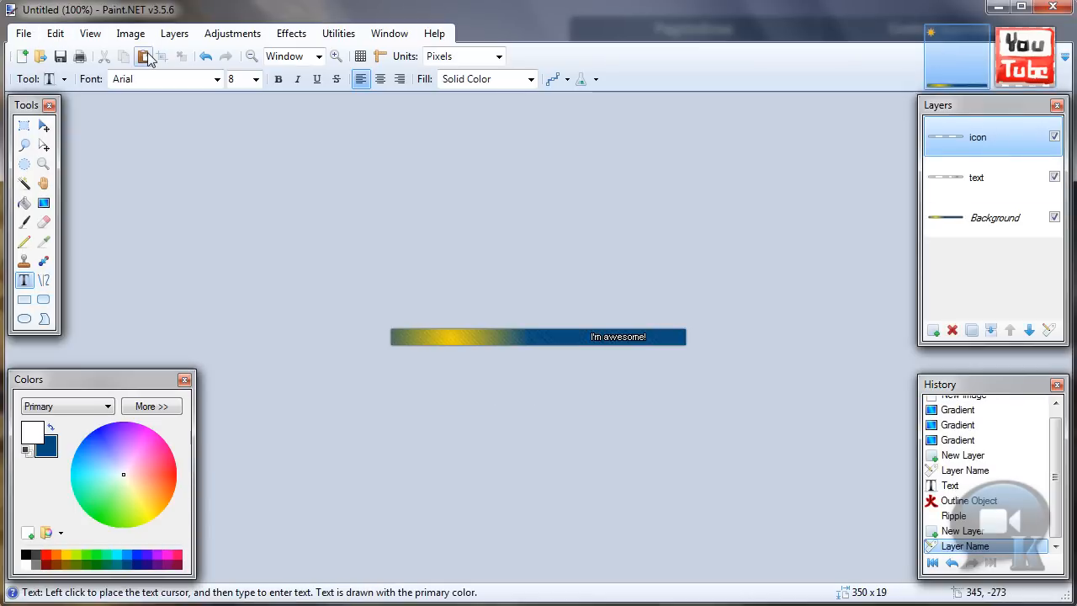
# - Paste the YouTube icon keeping canvas size, shrink it to ~28 px and place it on the yellow left end
pyautogui.click(143, 56)
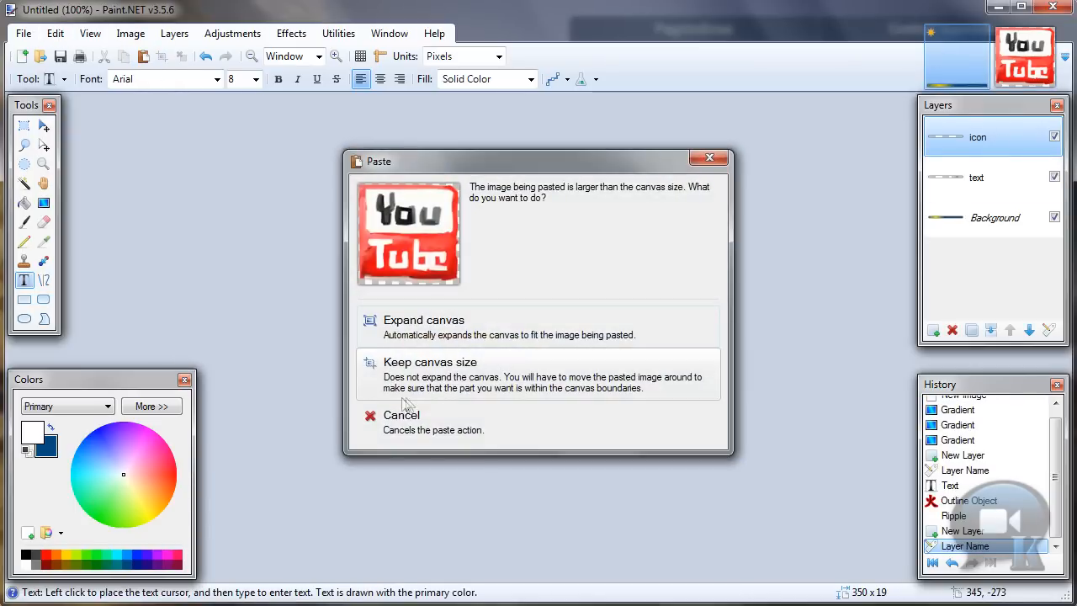
pyautogui.moveTo(437, 374)
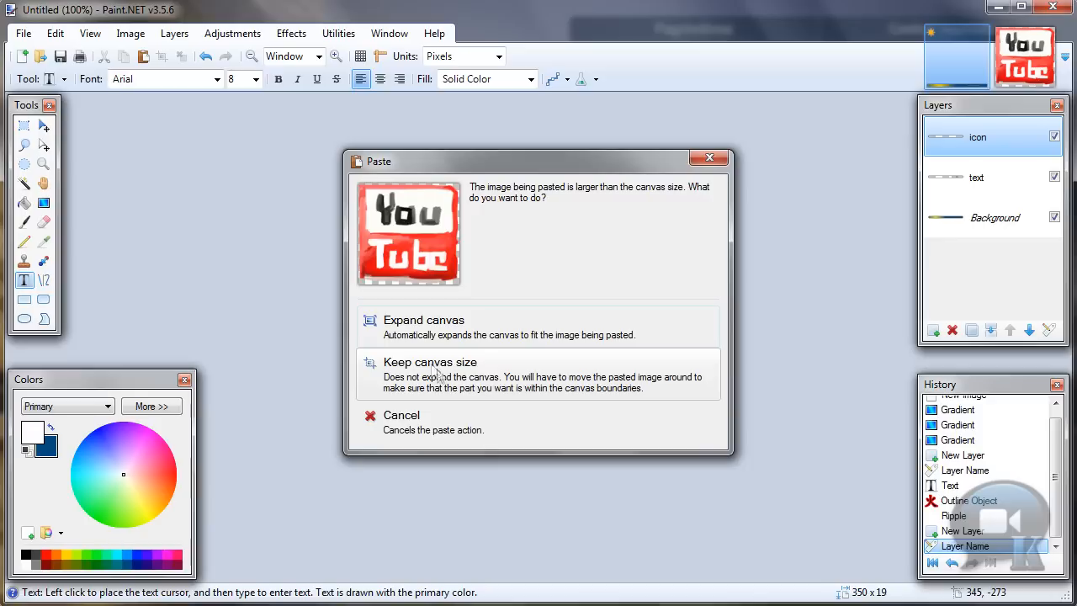
pyautogui.click(429, 374)
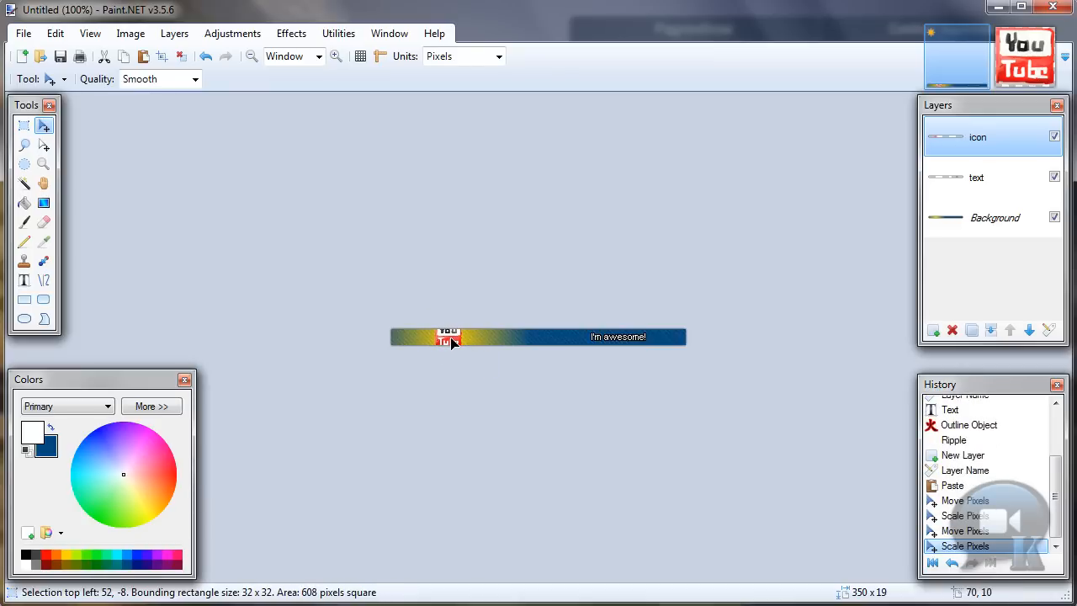
pyautogui.moveTo(449, 336); pyautogui.dragTo(448, 339)
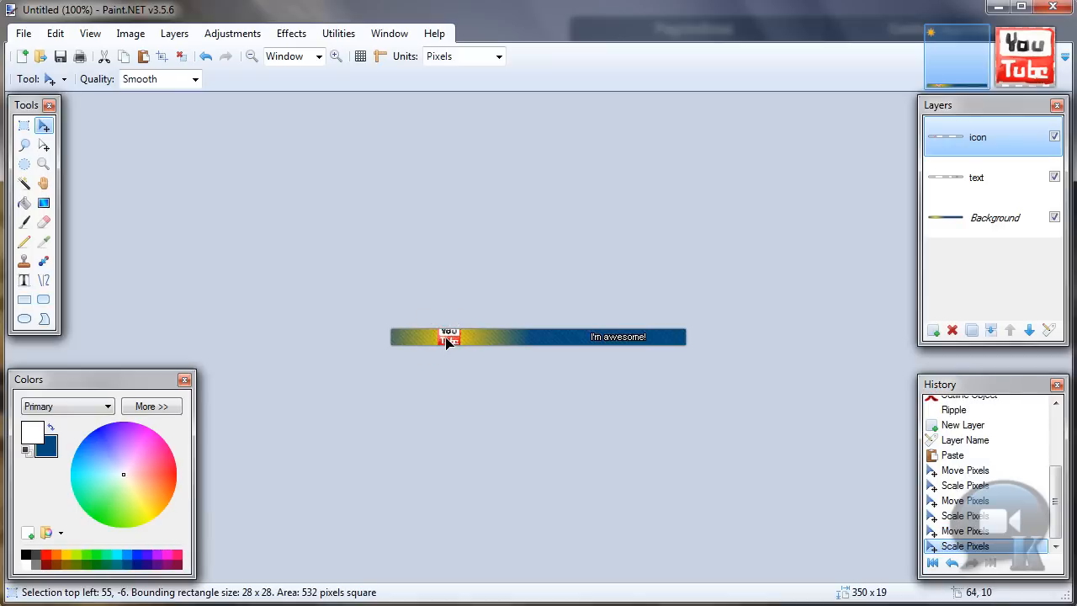
pyautogui.click(180, 56)
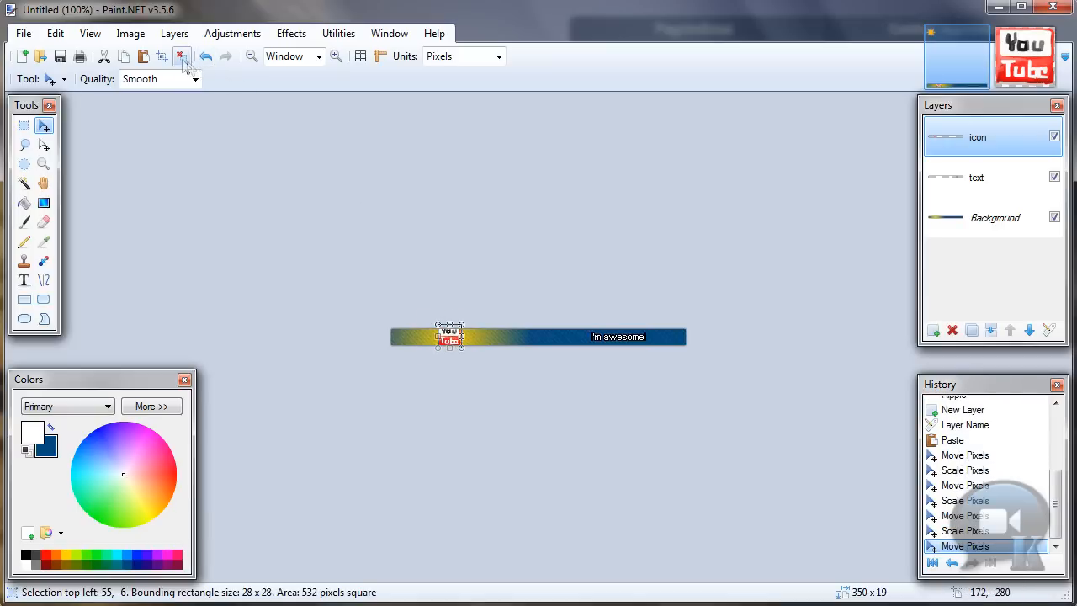
# - Deselect and apply Outline Object to the icon: width 1, softness 254, black
pyautogui.click(180, 56)
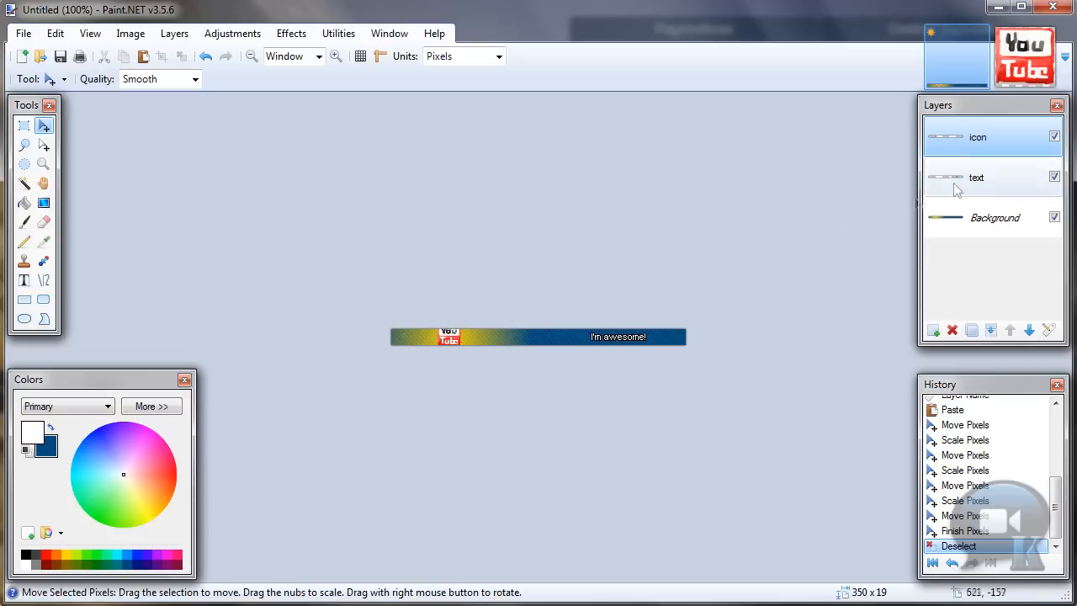
pyautogui.click(290, 33)
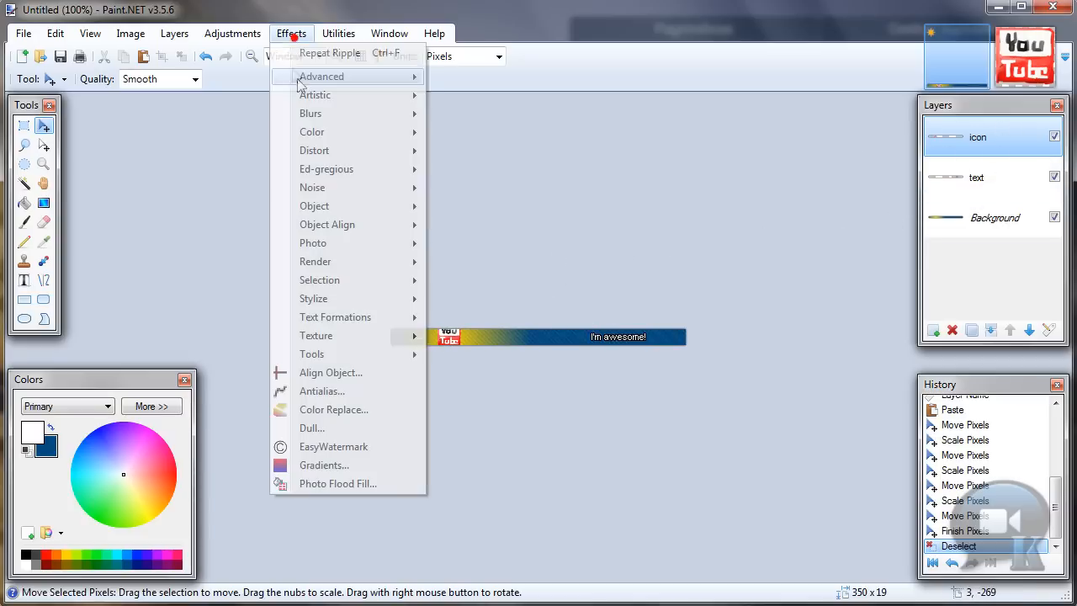
pyautogui.click(576, 311)
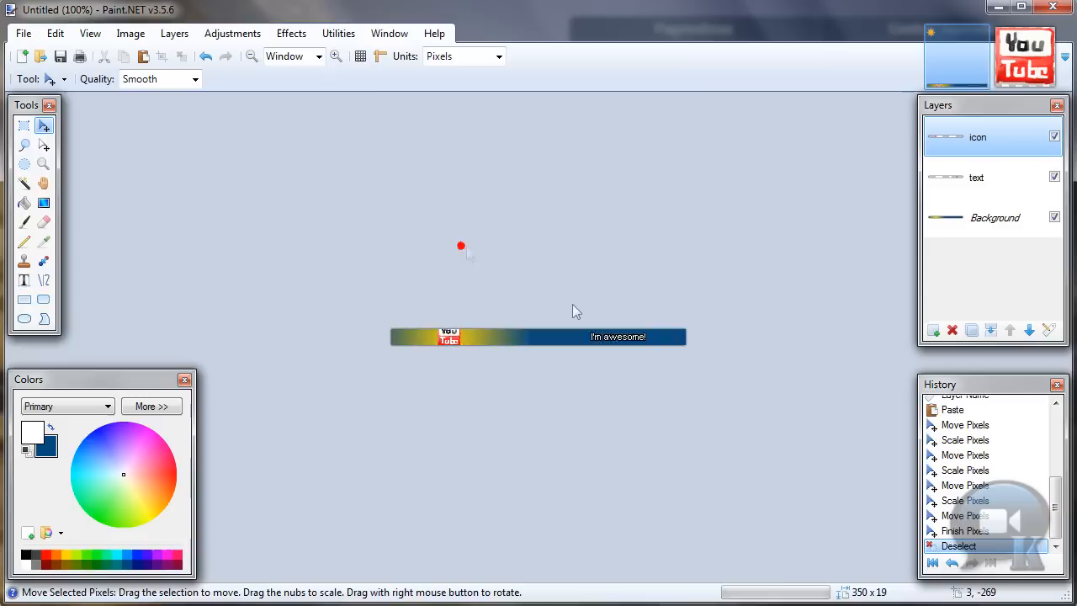
pyautogui.click(290, 32)
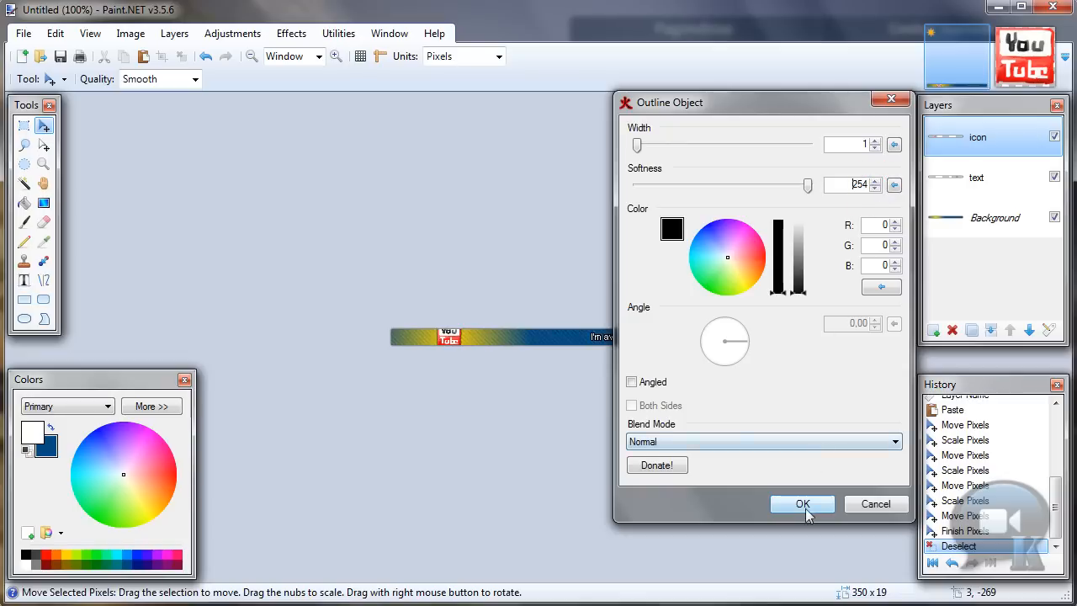
pyautogui.click(802, 503)
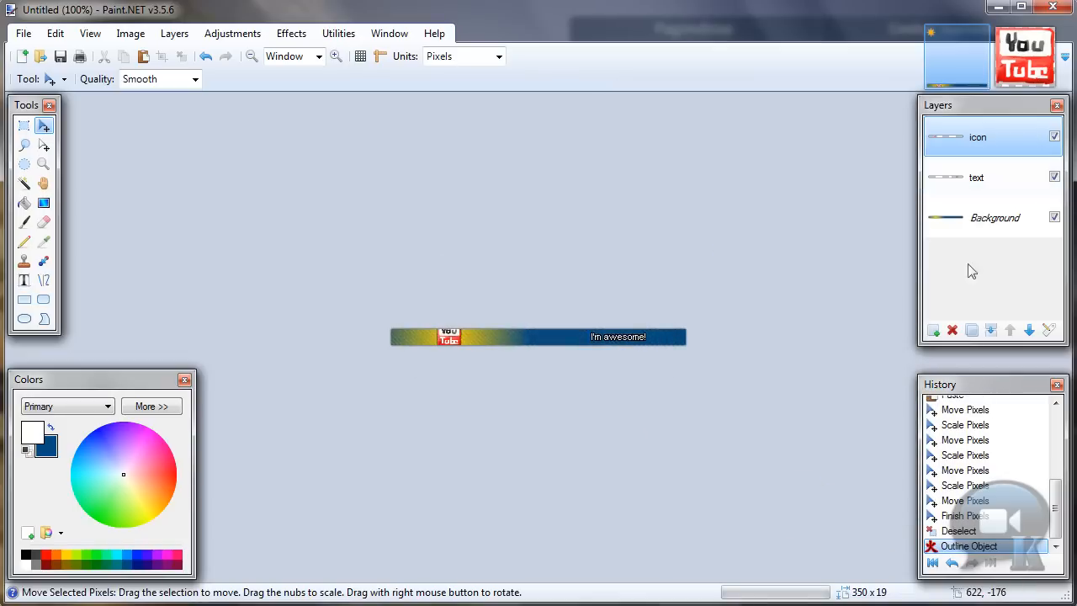
# - Add a new top layer and rename it 'shine'
pyautogui.click(932, 330)
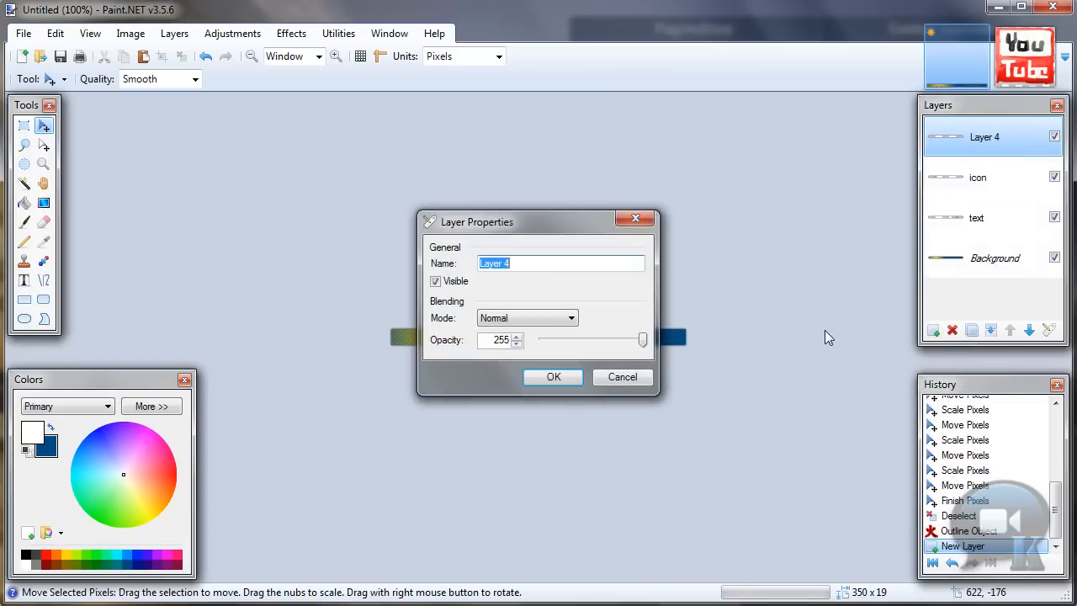
pyautogui.click(553, 376)
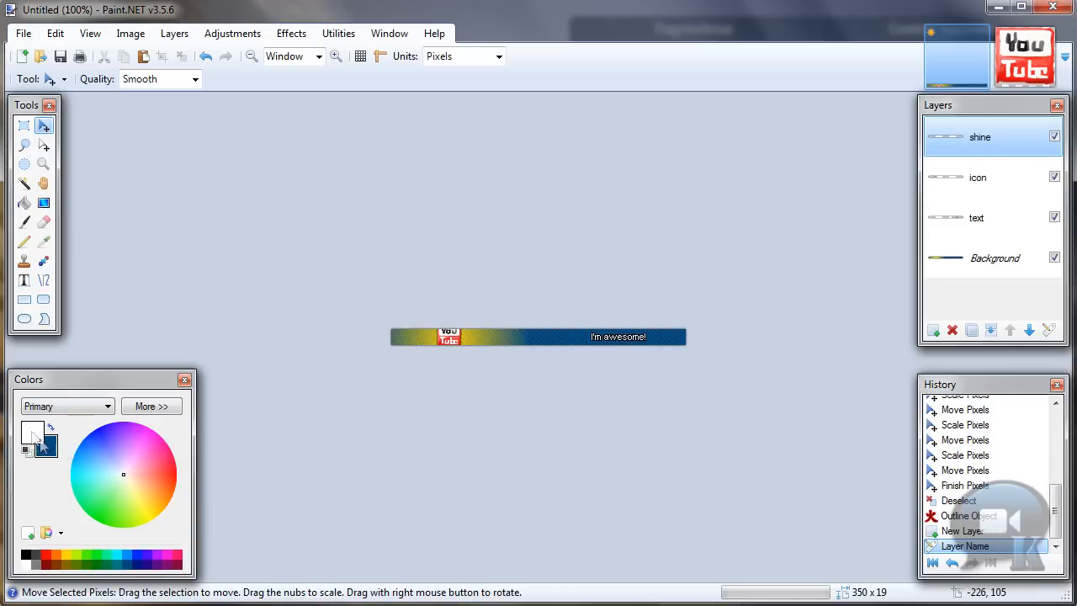
pyautogui.moveTo(49, 428)
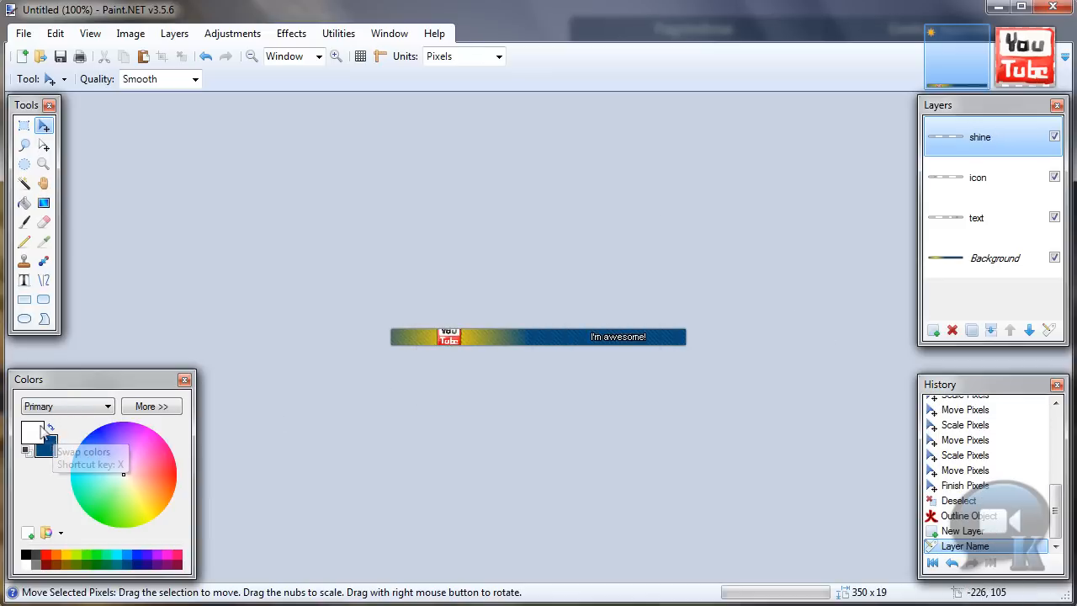
pyautogui.moveTo(25, 299)
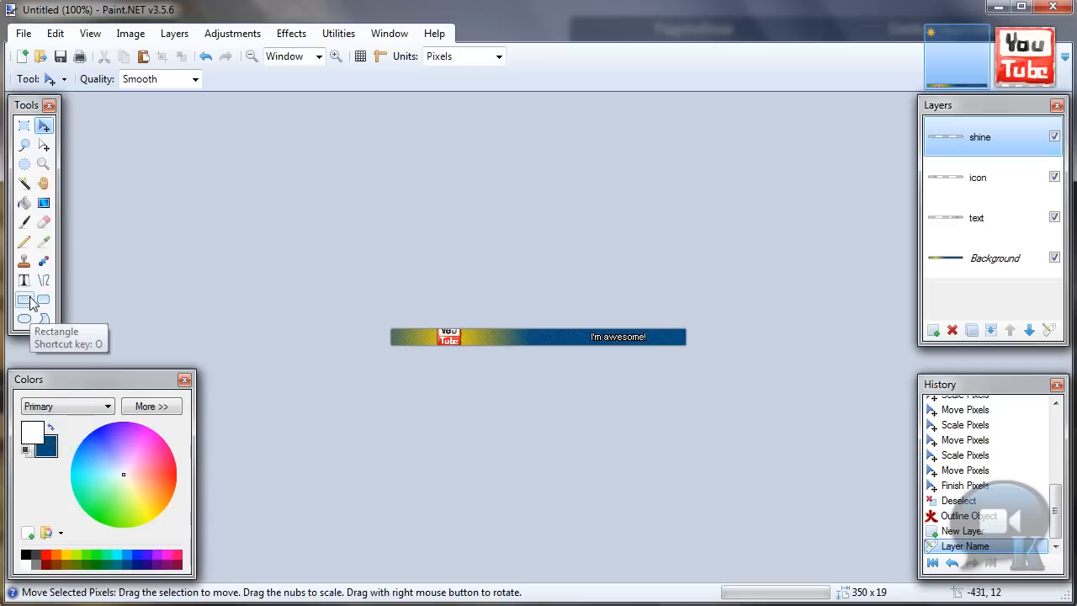
# - Set the Rectangle tool to Draw Filled Shape with antialiasing disabled for the white shine
pyautogui.click(25, 299)
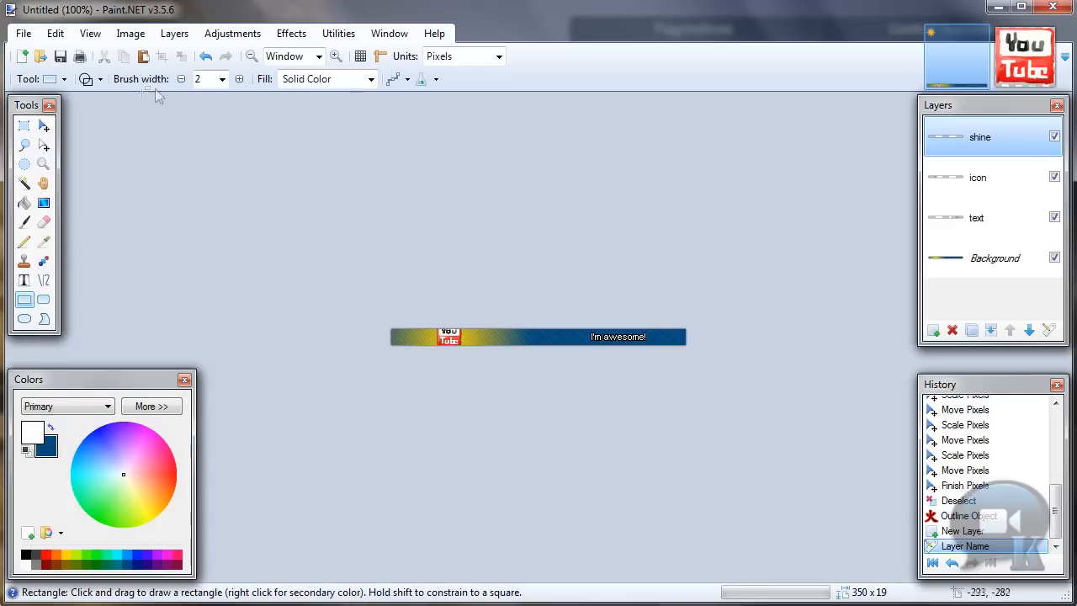
pyautogui.click(86, 78)
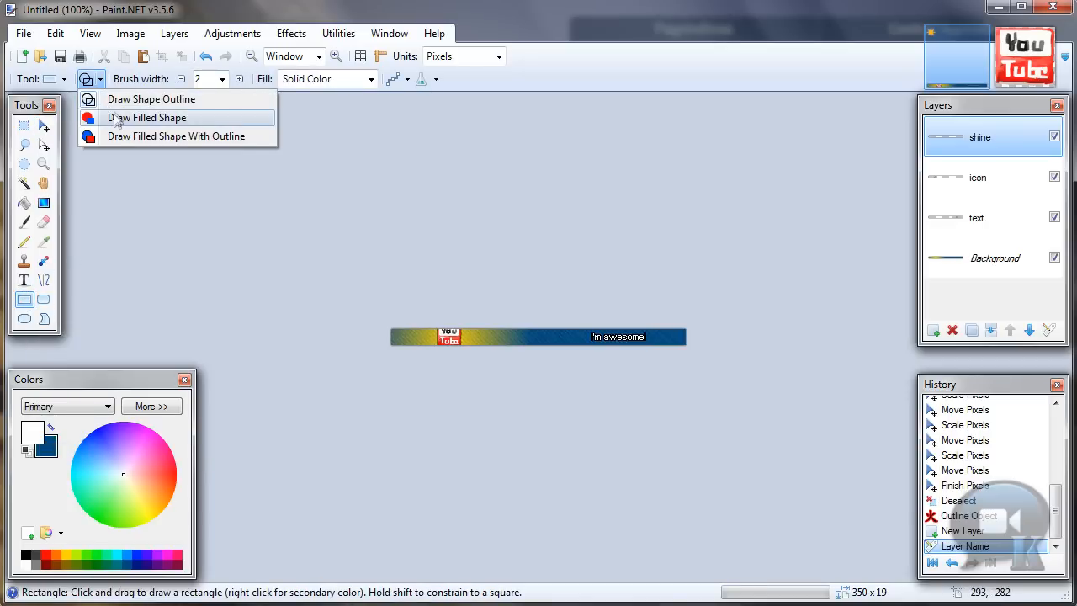
pyautogui.click(146, 116)
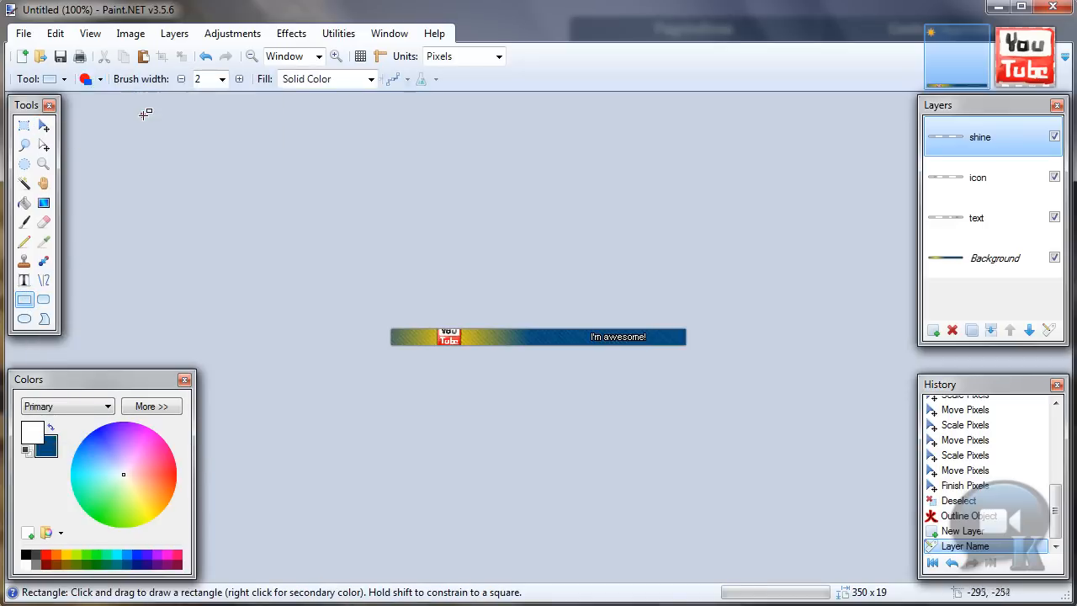
pyautogui.click(407, 79)
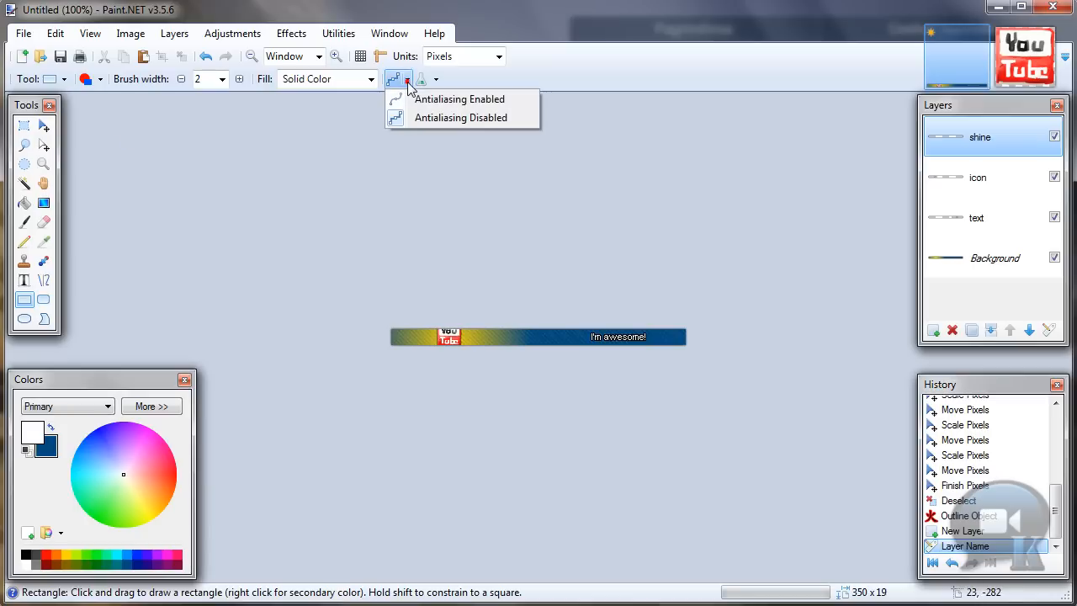
pyautogui.moveTo(460, 98)
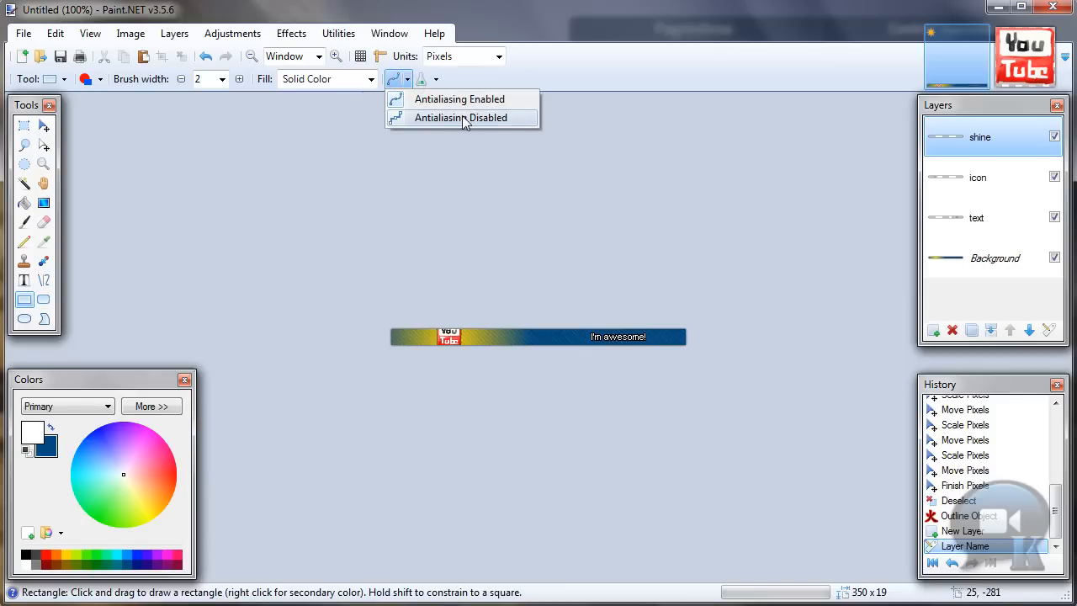
pyautogui.click(461, 117)
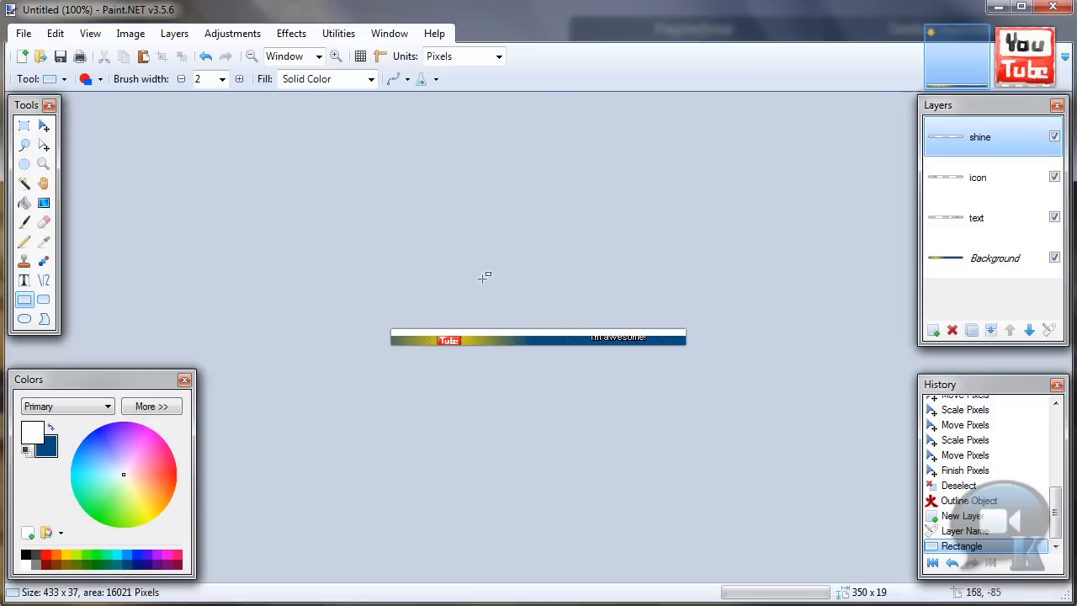
pyautogui.moveTo(431, 120)
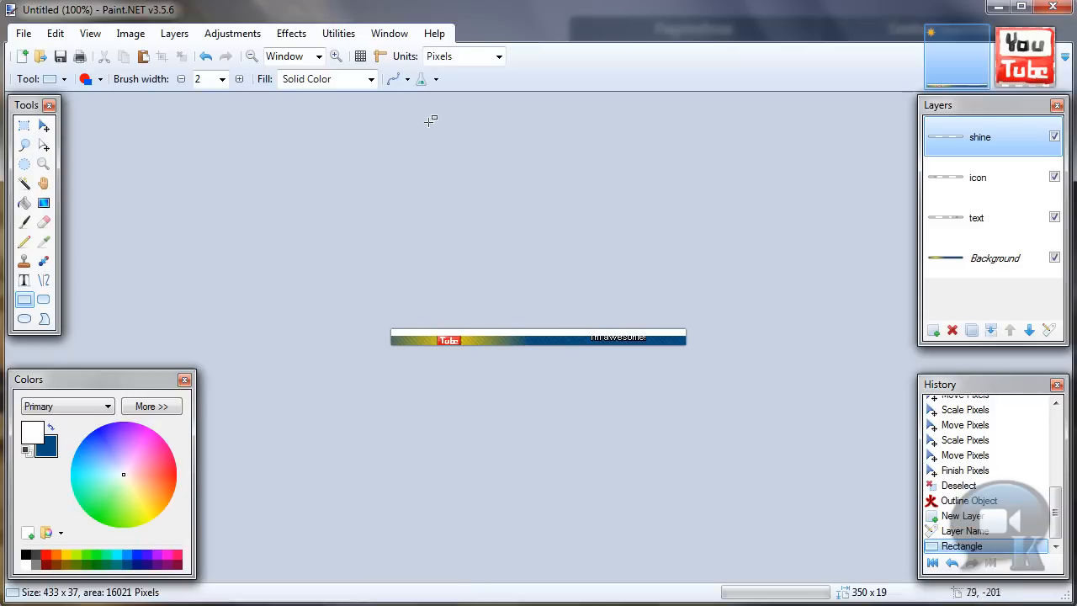
# - Apply a small-radius Gaussian Blur to the white shine rectangle
pyautogui.click(291, 33)
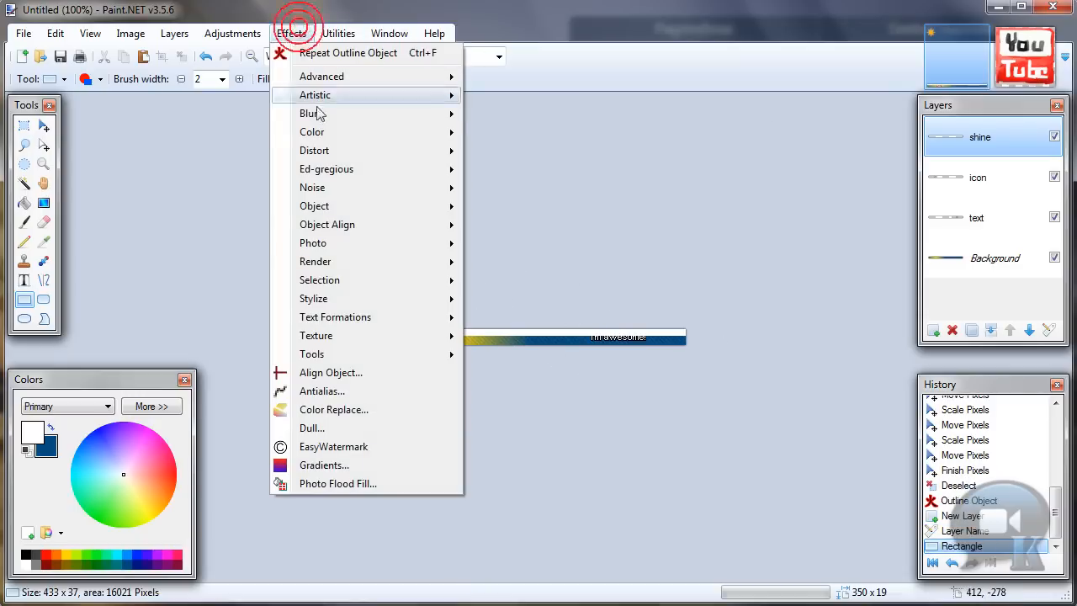
pyautogui.click(312, 113)
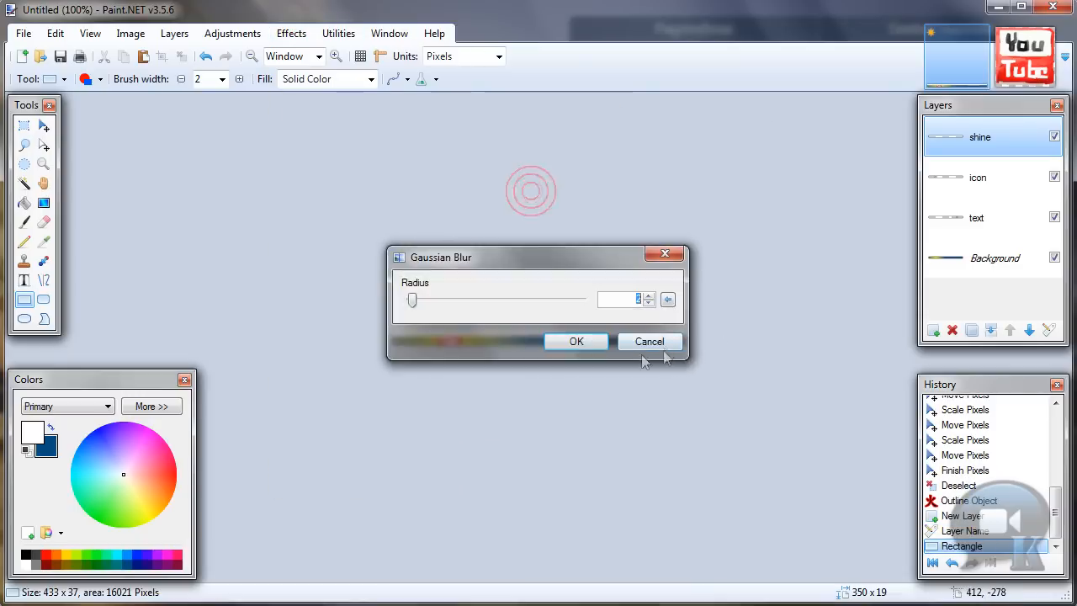
pyautogui.moveTo(576, 341)
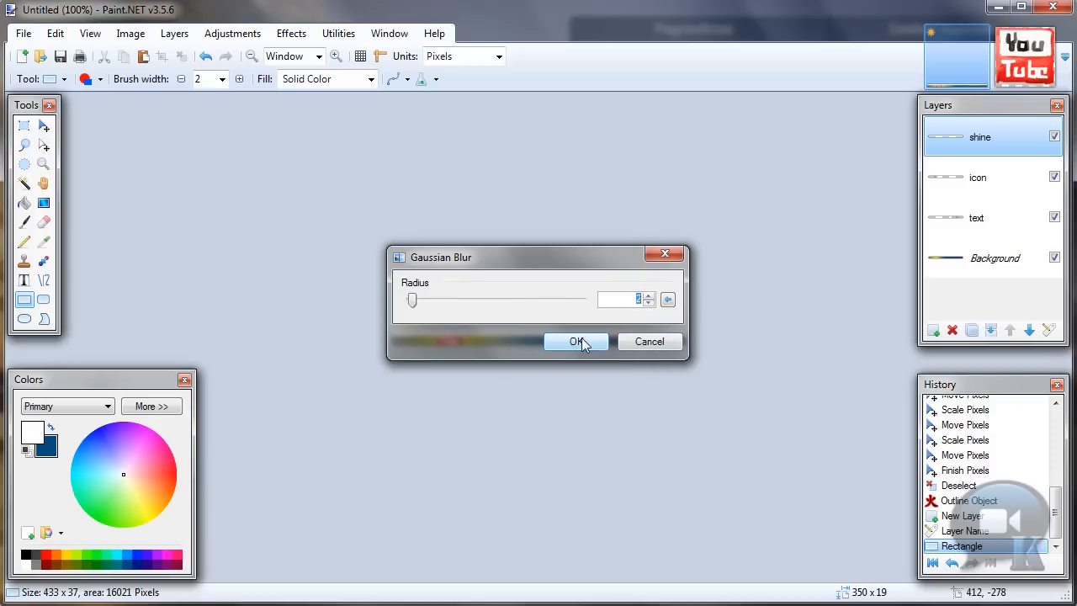
pyautogui.click(577, 341)
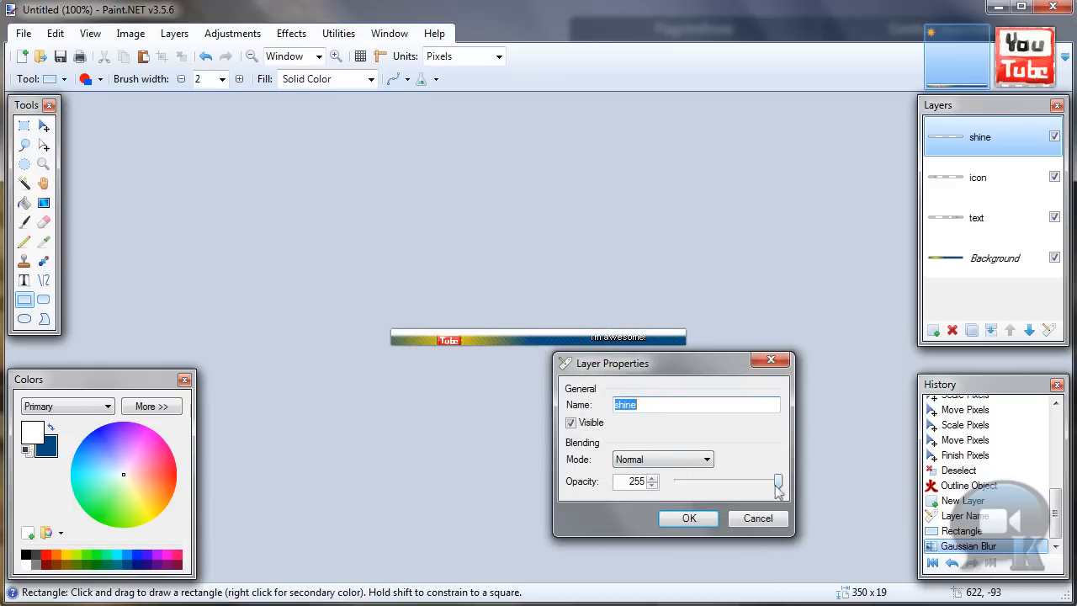
# - Lower the shine layer's opacity to about 79 in Layer Properties
pyautogui.moveTo(778, 481); pyautogui.dragTo(716, 481)
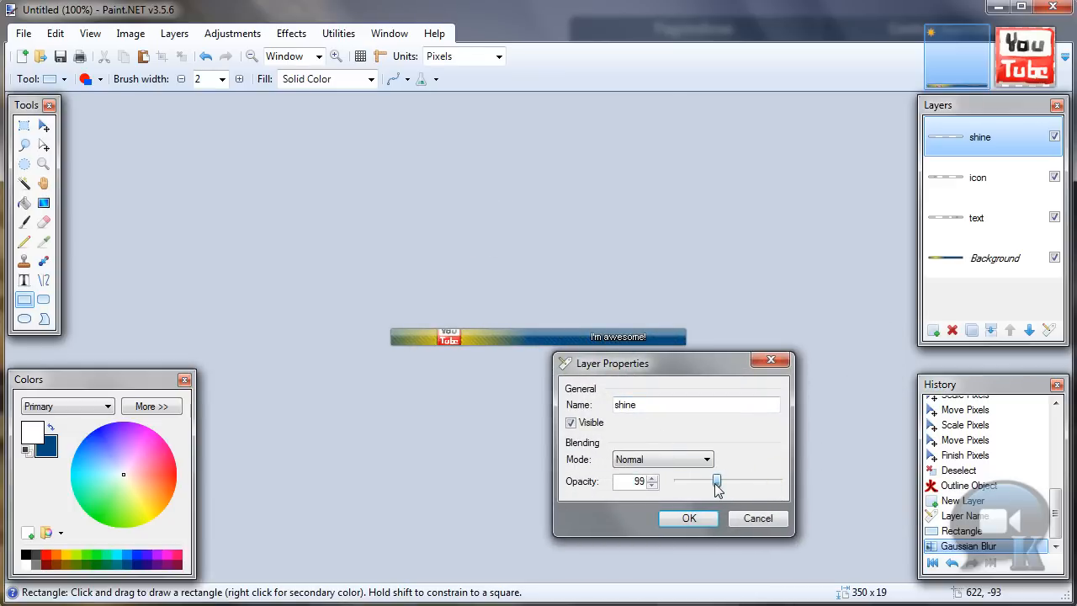
pyautogui.moveTo(716, 482); pyautogui.dragTo(711, 482)
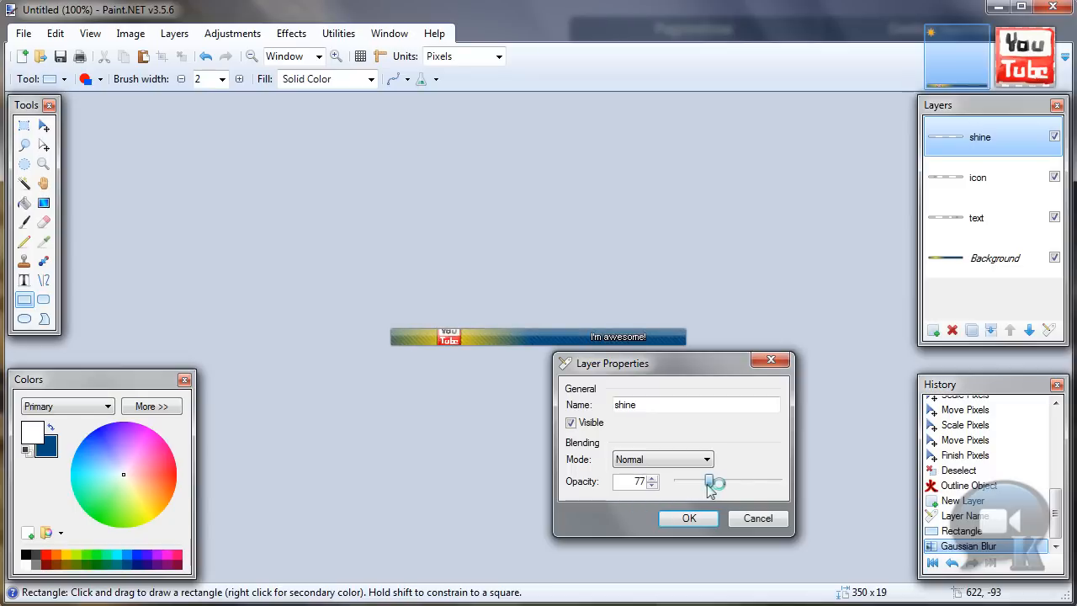
pyautogui.moveTo(716, 480); pyautogui.dragTo(709, 480)
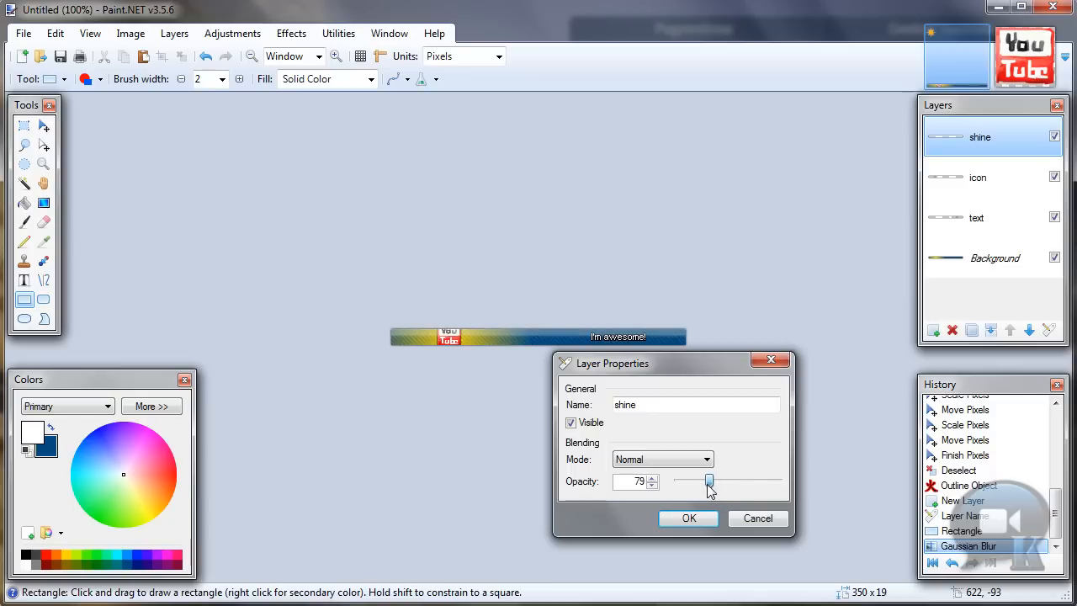
pyautogui.moveTo(709, 480); pyautogui.dragTo(705, 480)
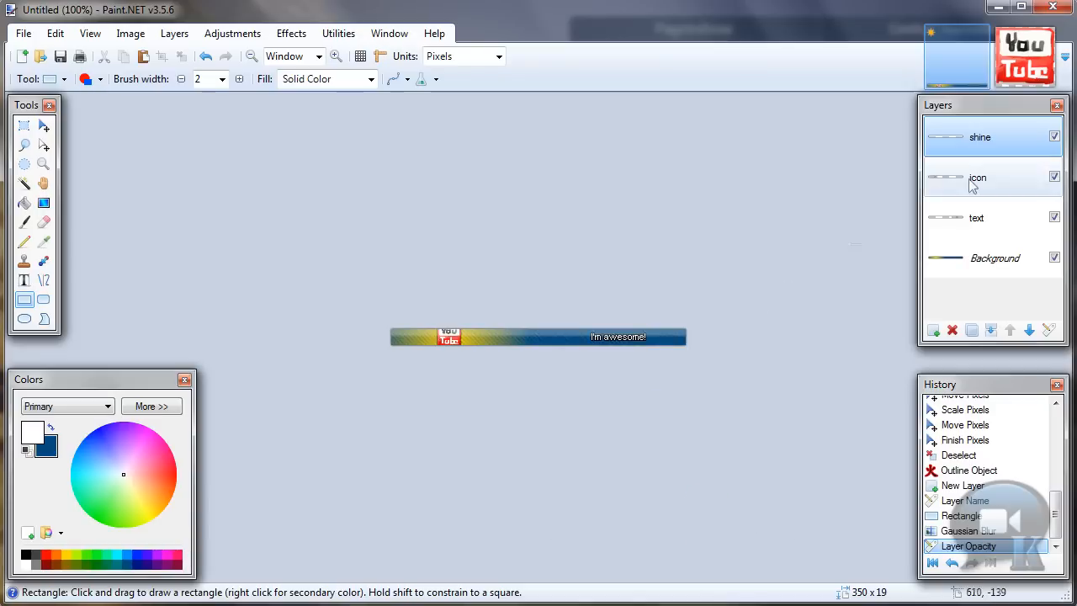
# - Flatten the image into a single Background layer and zoom to 200%
pyautogui.click(130, 33)
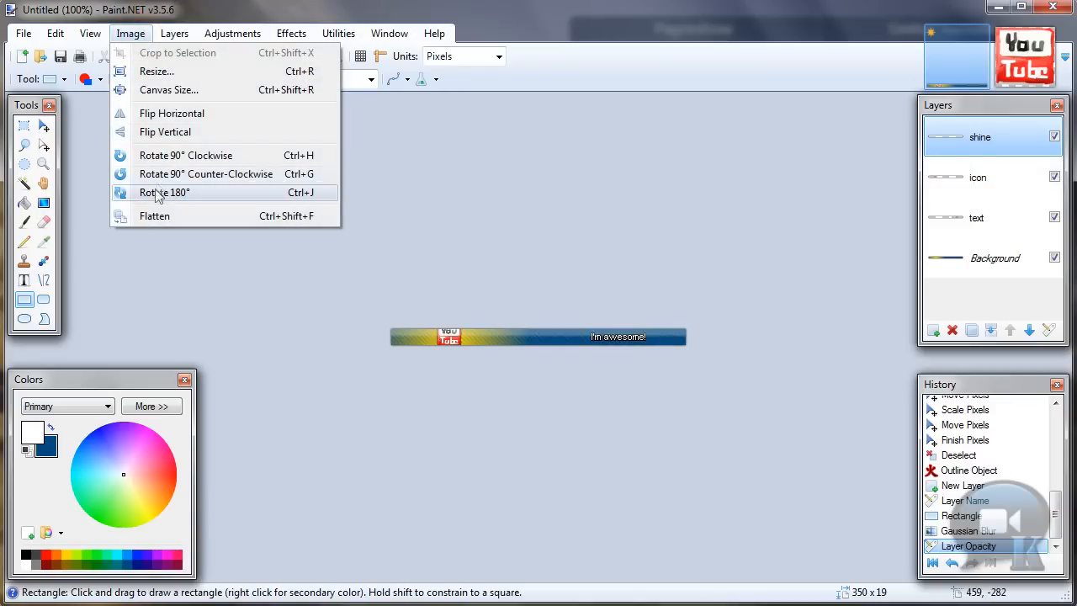
pyautogui.click(154, 215)
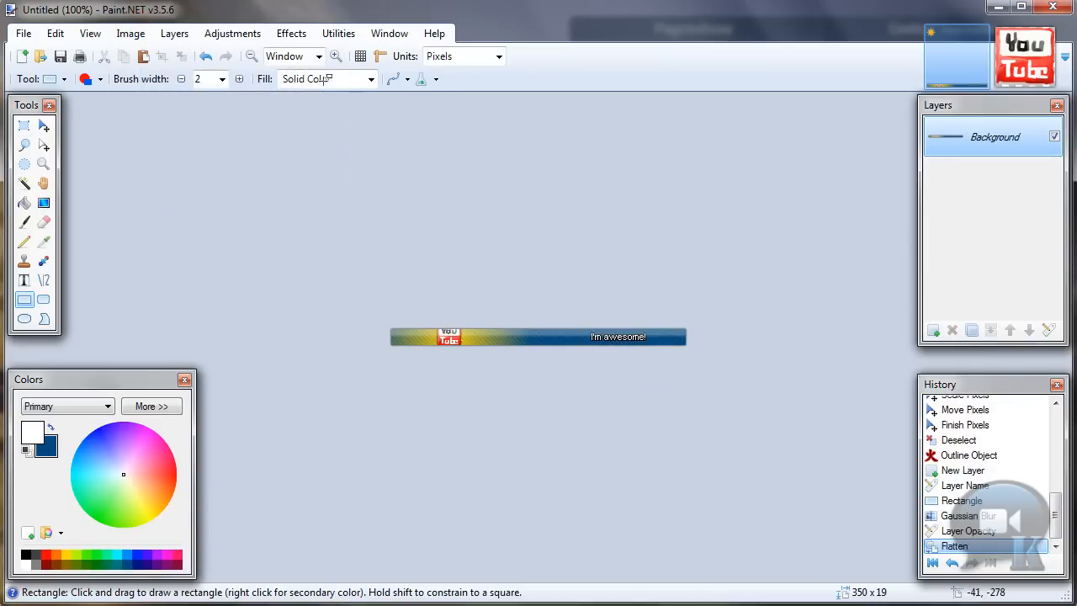
pyautogui.click(334, 55)
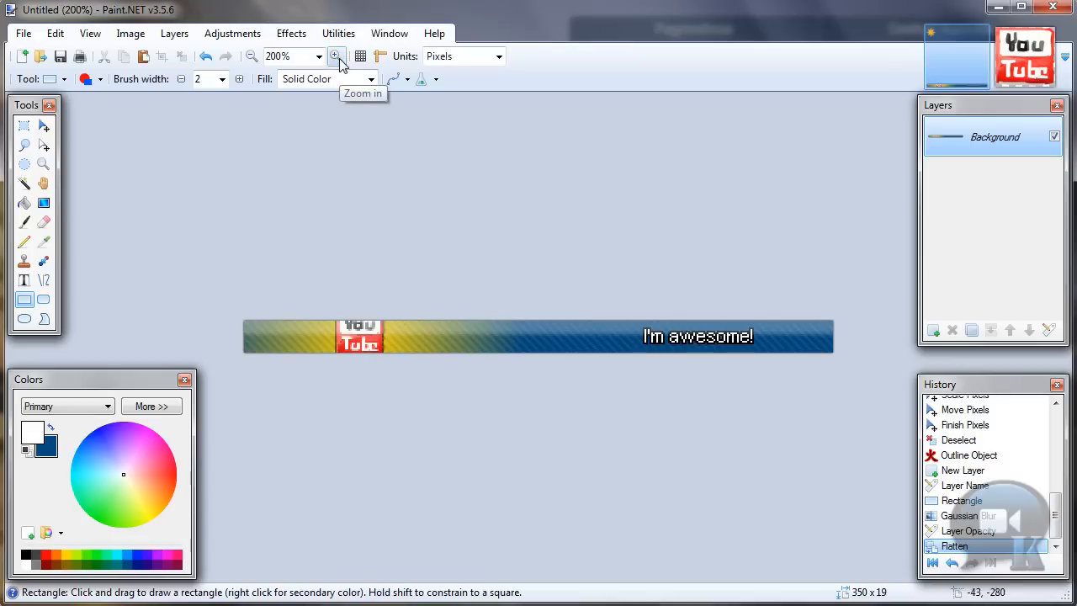
pyautogui.moveTo(290, 25)
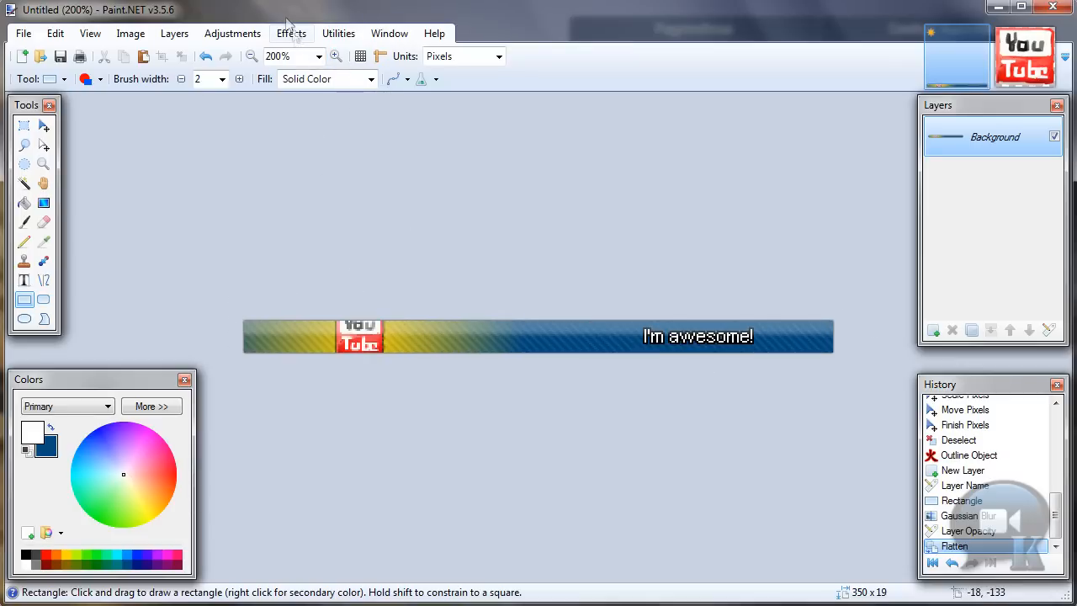
pyautogui.click(291, 33)
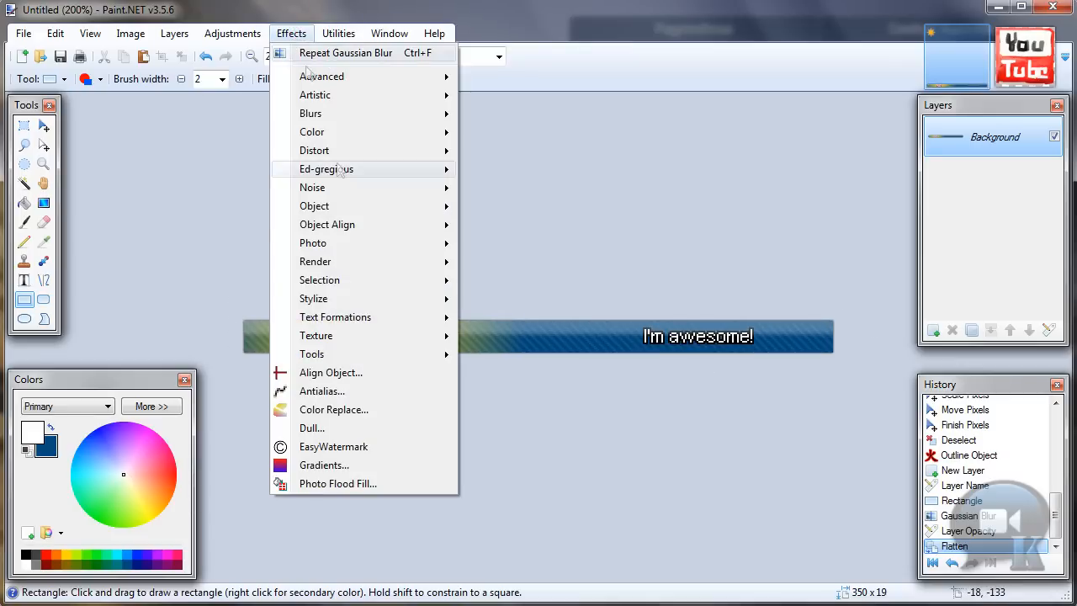
pyautogui.moveTo(316, 260)
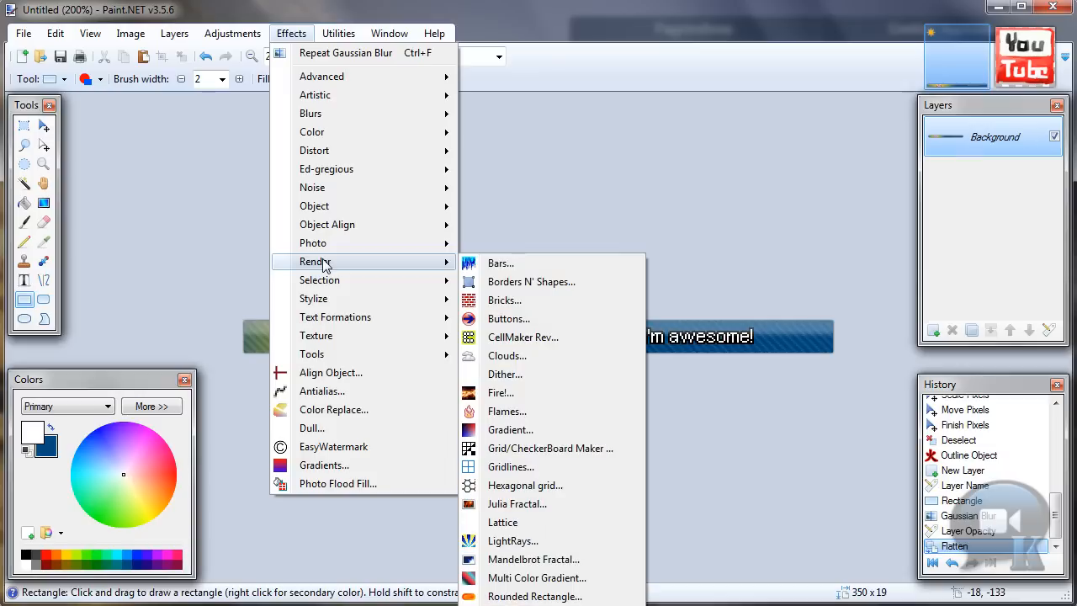
pyautogui.moveTo(355, 265)
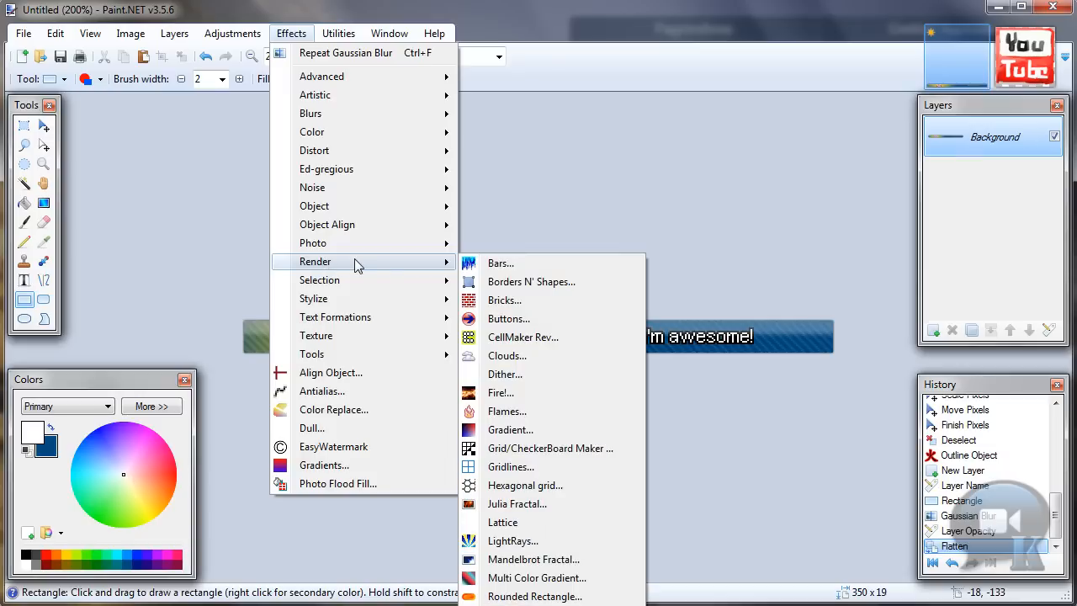
pyautogui.moveTo(530, 281)
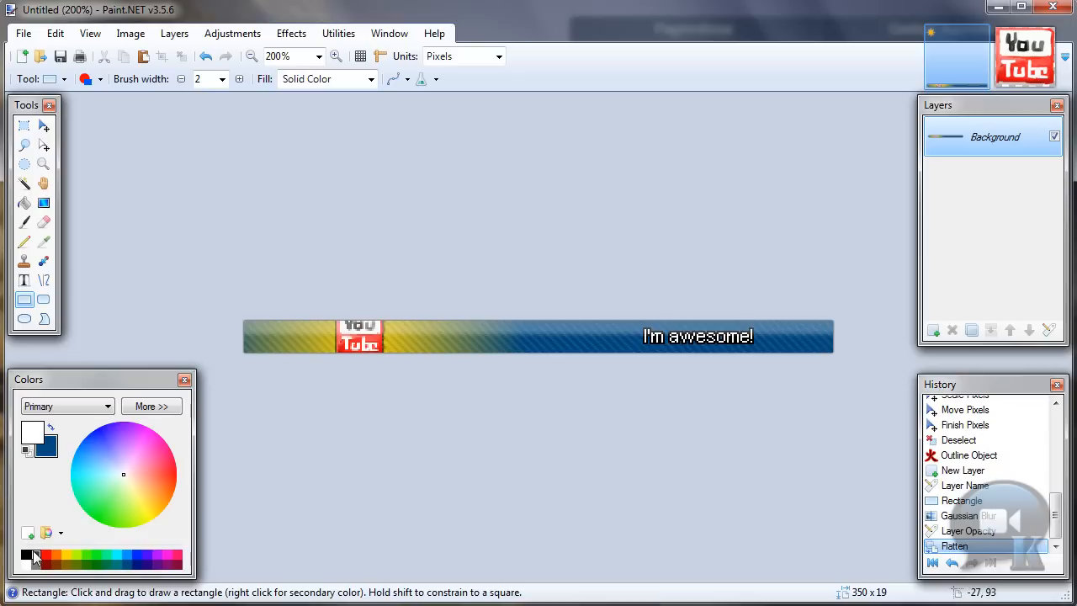
# - Draw a thin black outline rectangle along the bar's edge, then return to actual size
pyautogui.click(32, 555)
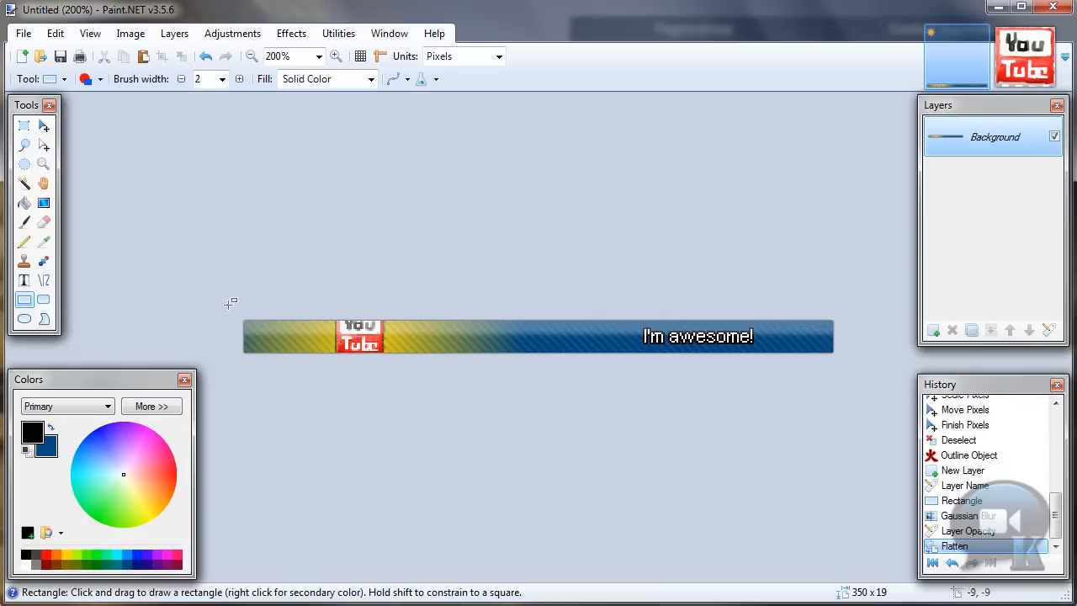
pyautogui.click(336, 56)
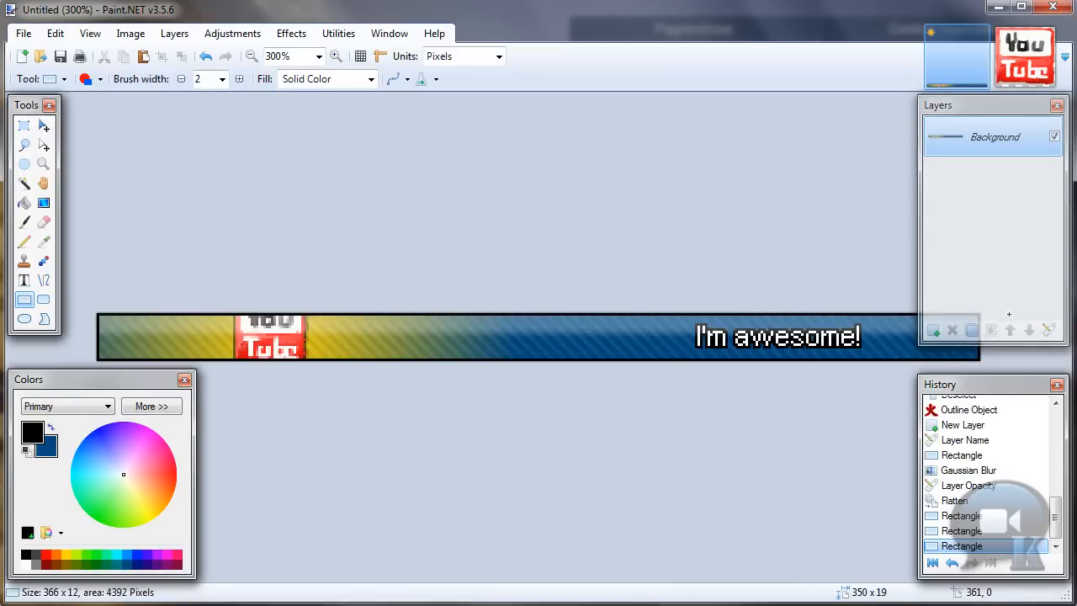
pyautogui.click(253, 57)
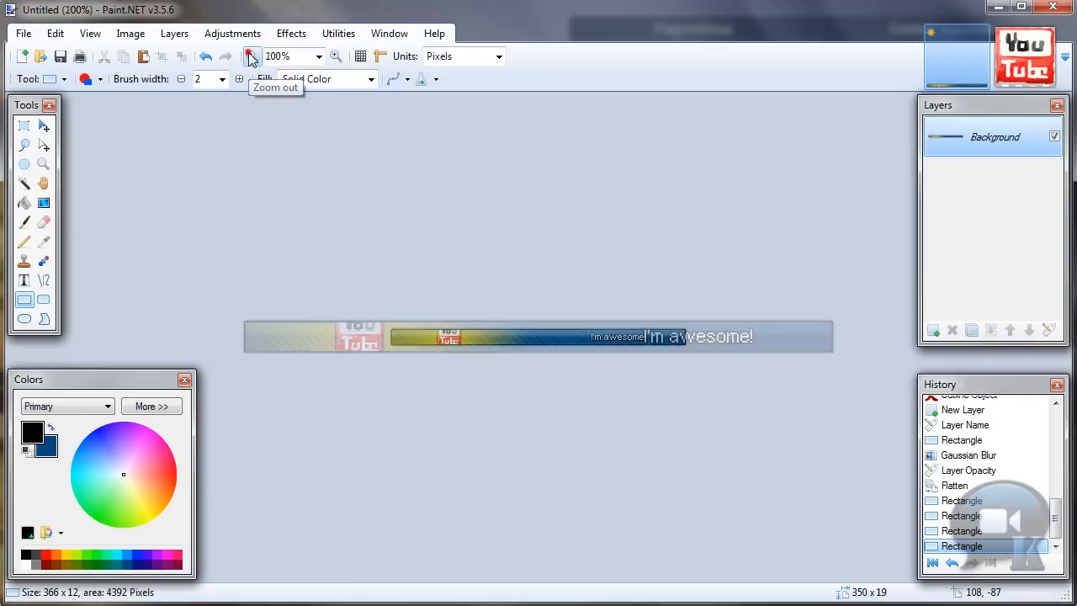